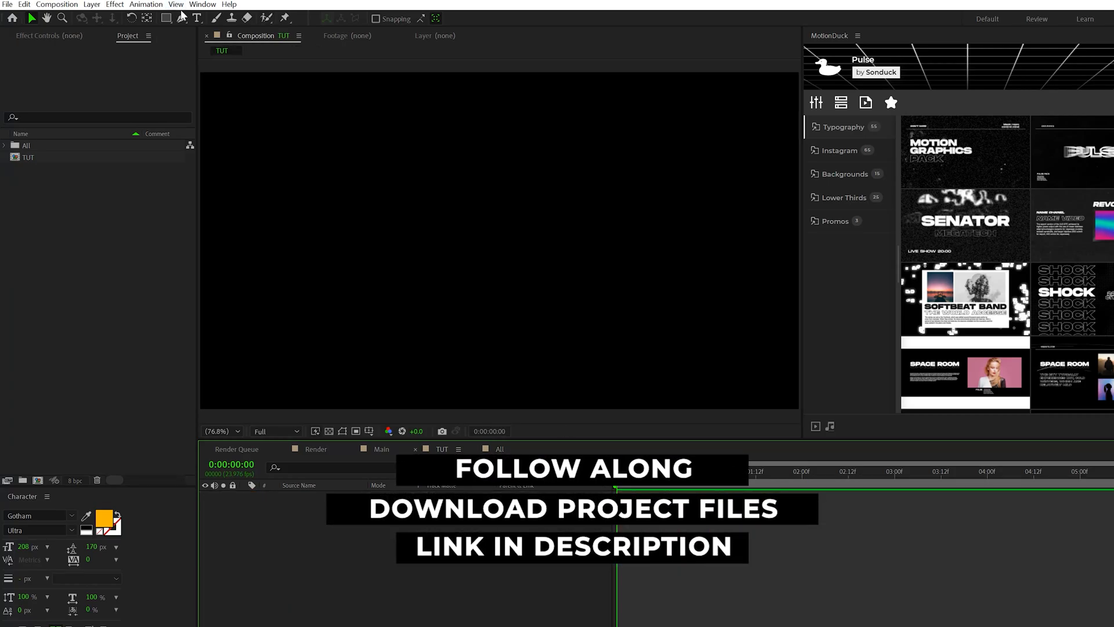
Step: Draw a straight horizontal white line with no fill across the centre
click(181, 18)
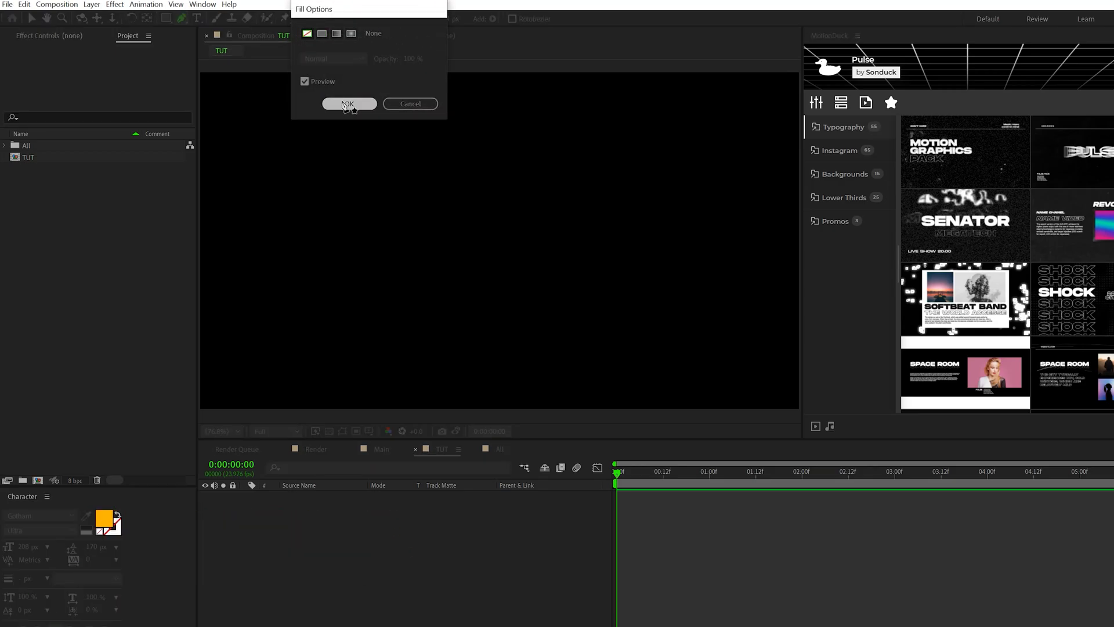
click(348, 104)
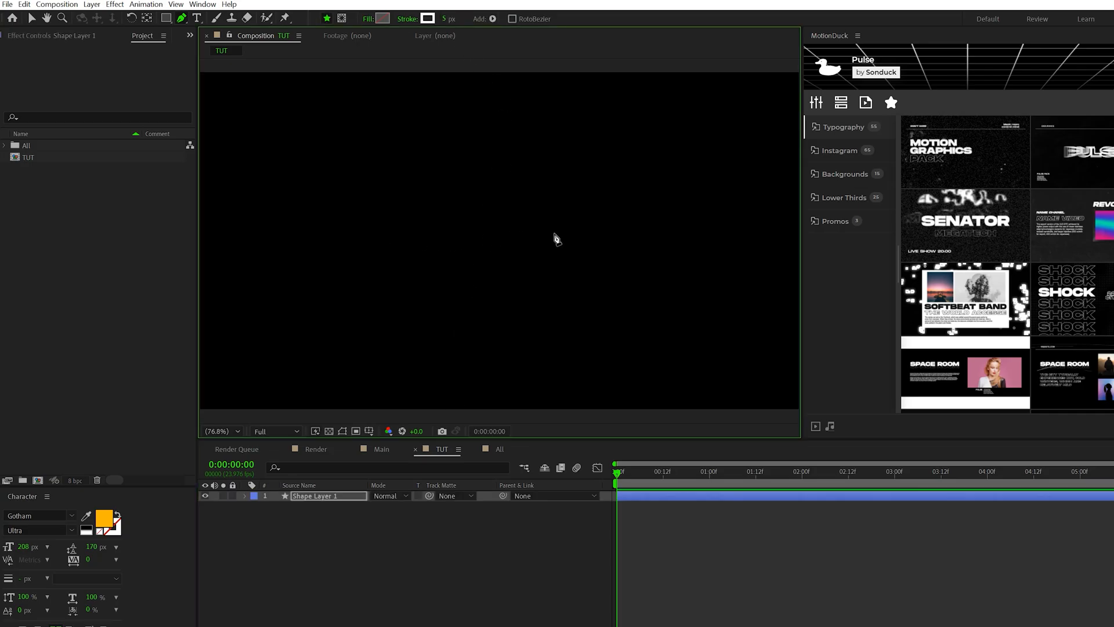
drag(385, 237, 564, 237)
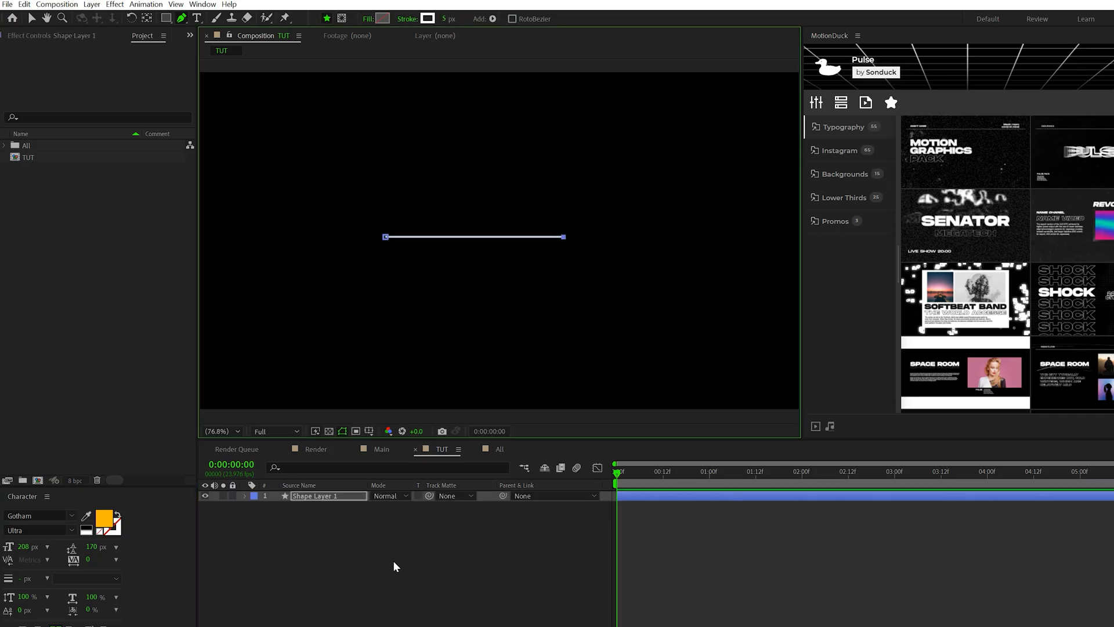
Step: Apply Wave Warp to the line and change its Wave Type
click(116, 5)
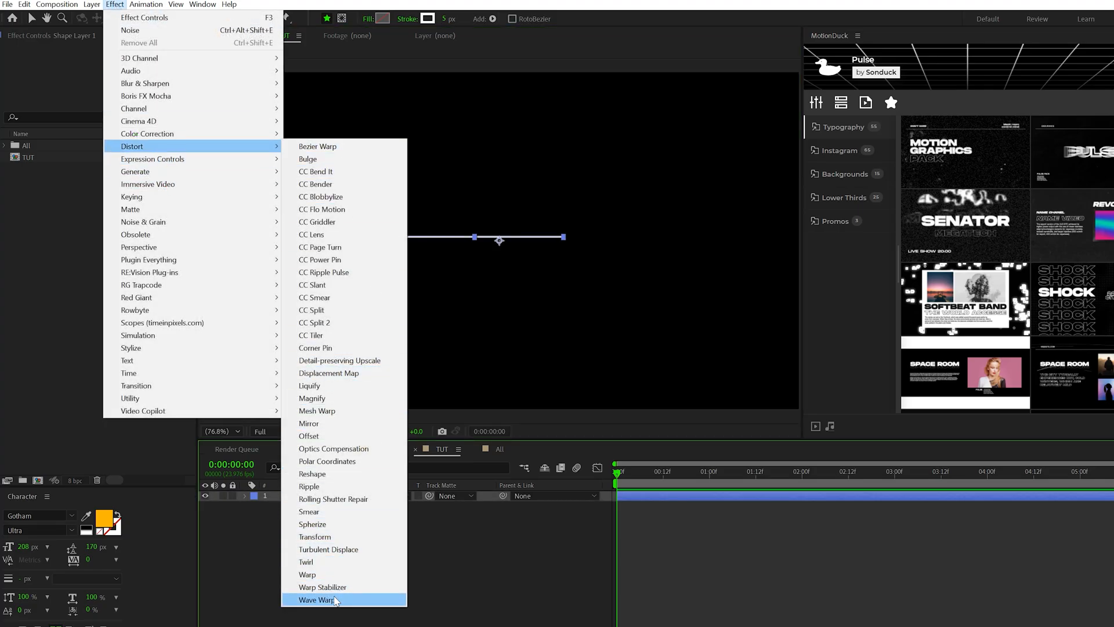
click(316, 599)
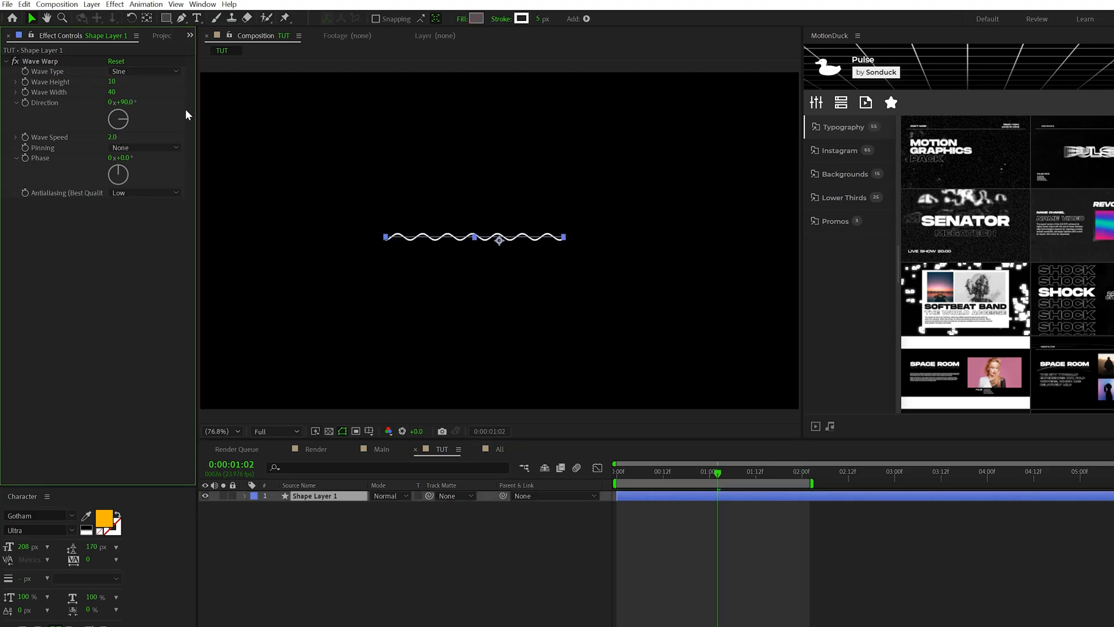
click(143, 72)
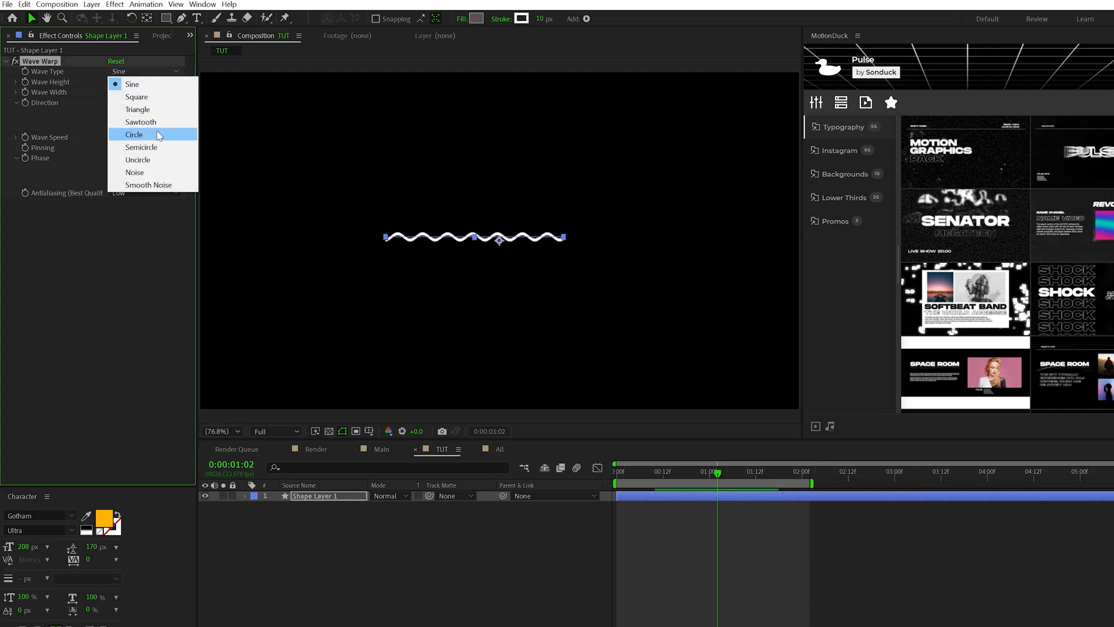
click(142, 122)
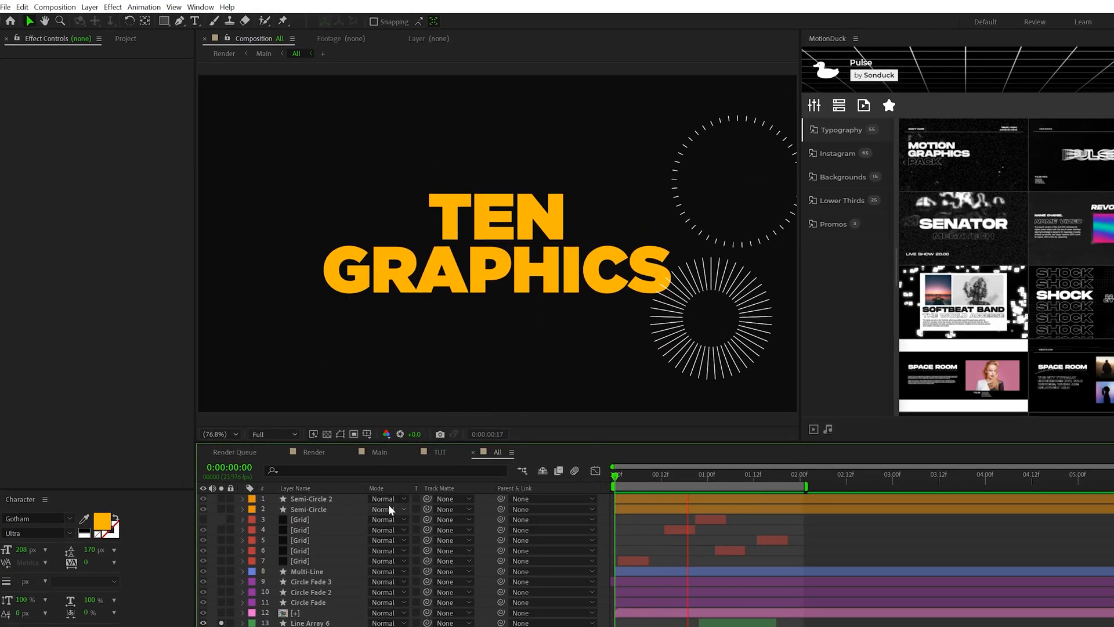
Step: Draw a vertical line and repeat it with a rotation offset into a radial burst
click(440, 452)
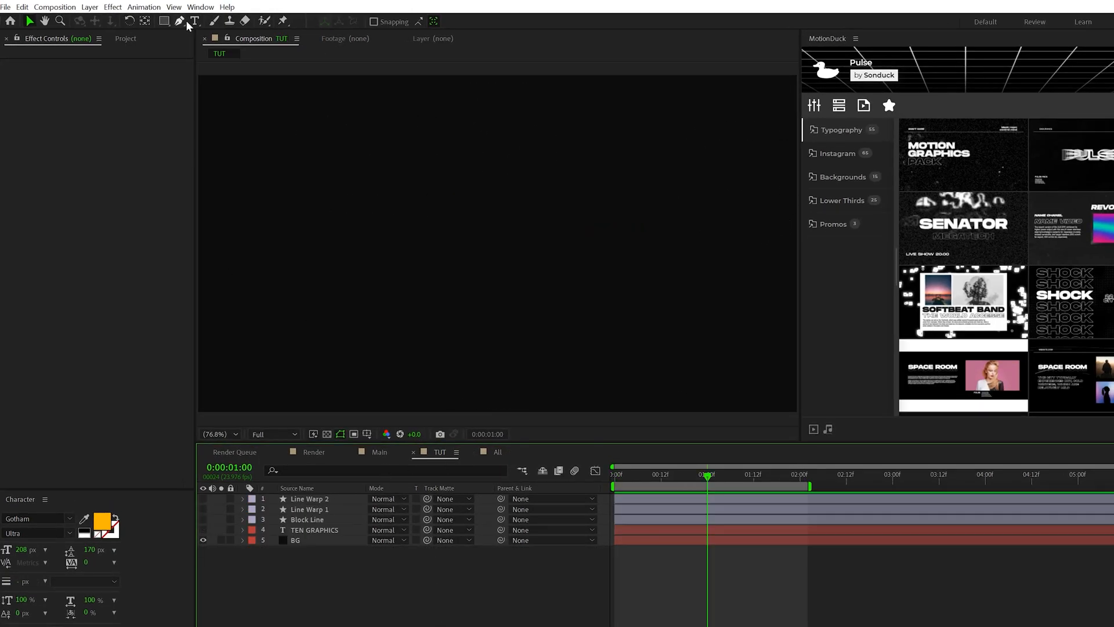
click(179, 21)
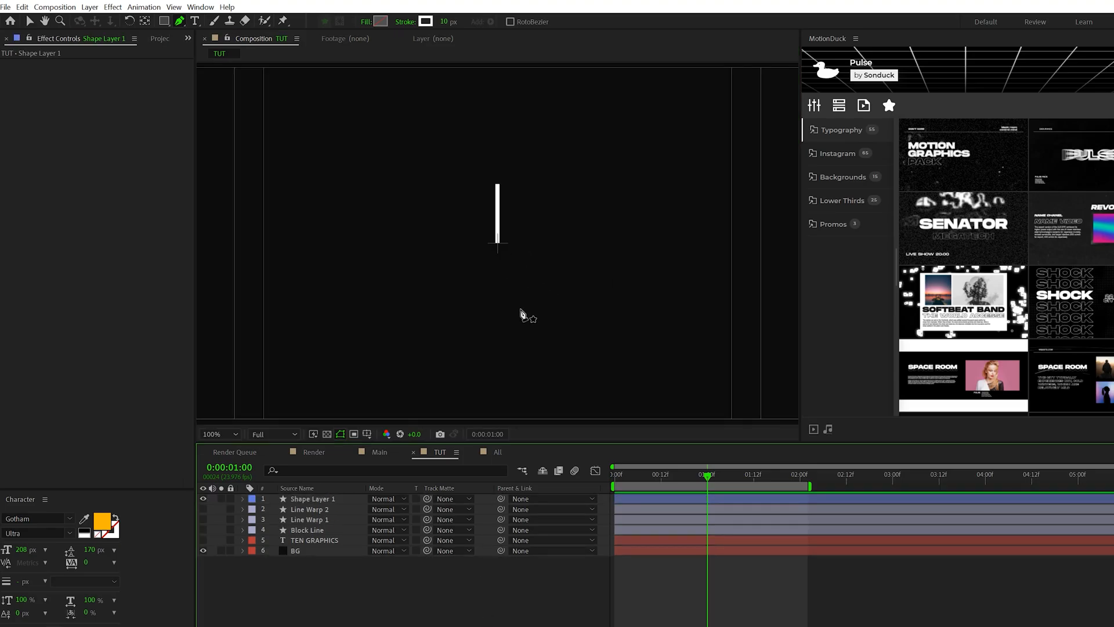
click(488, 510)
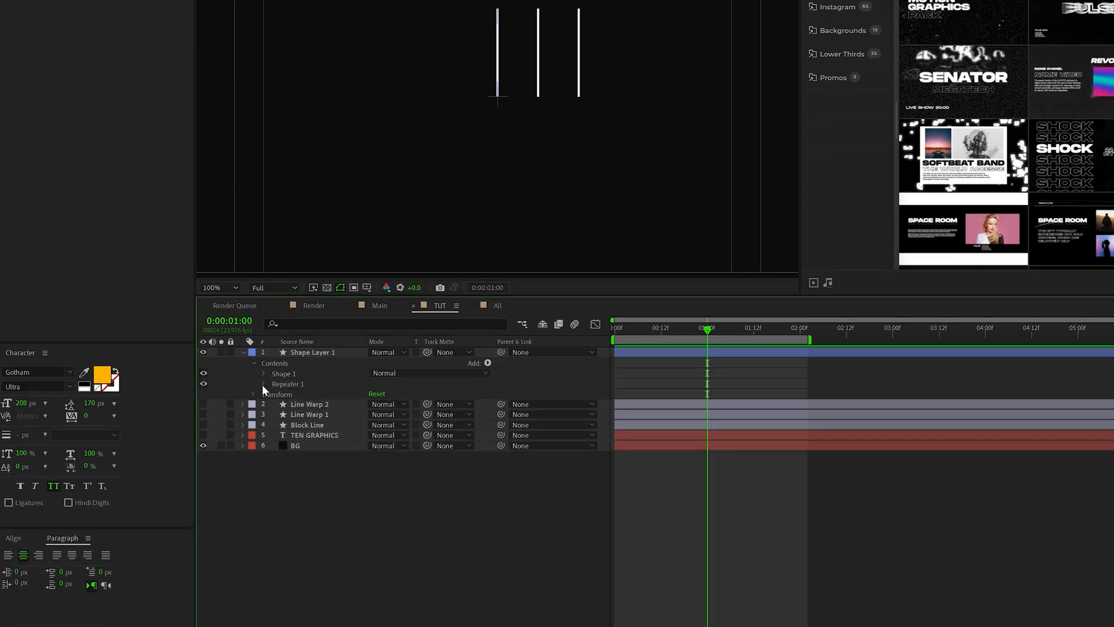
click(254, 383)
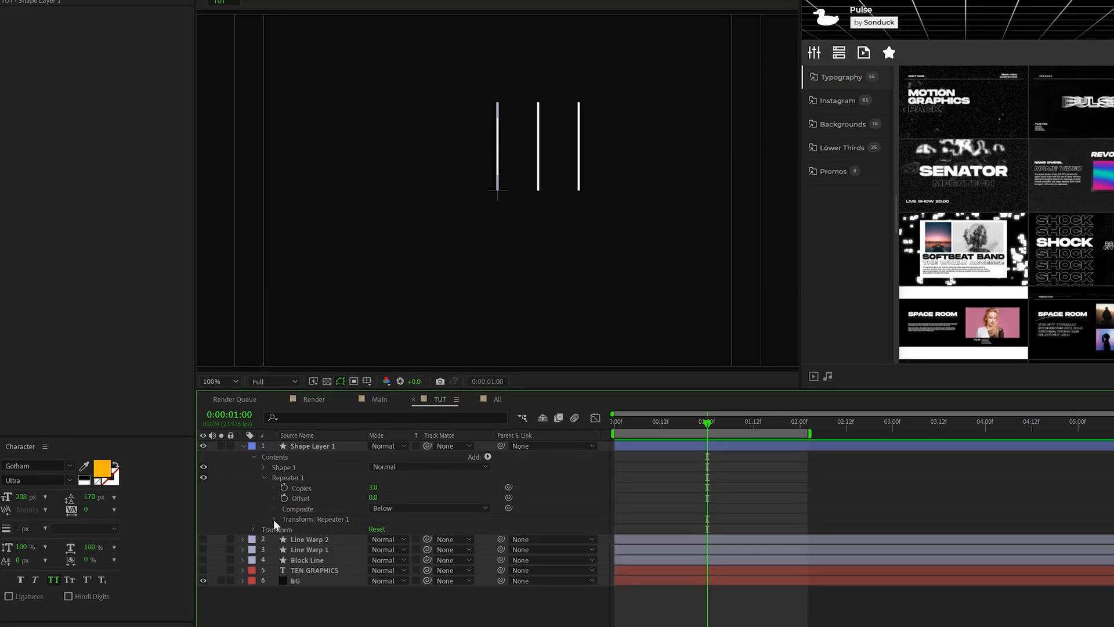
click(276, 519)
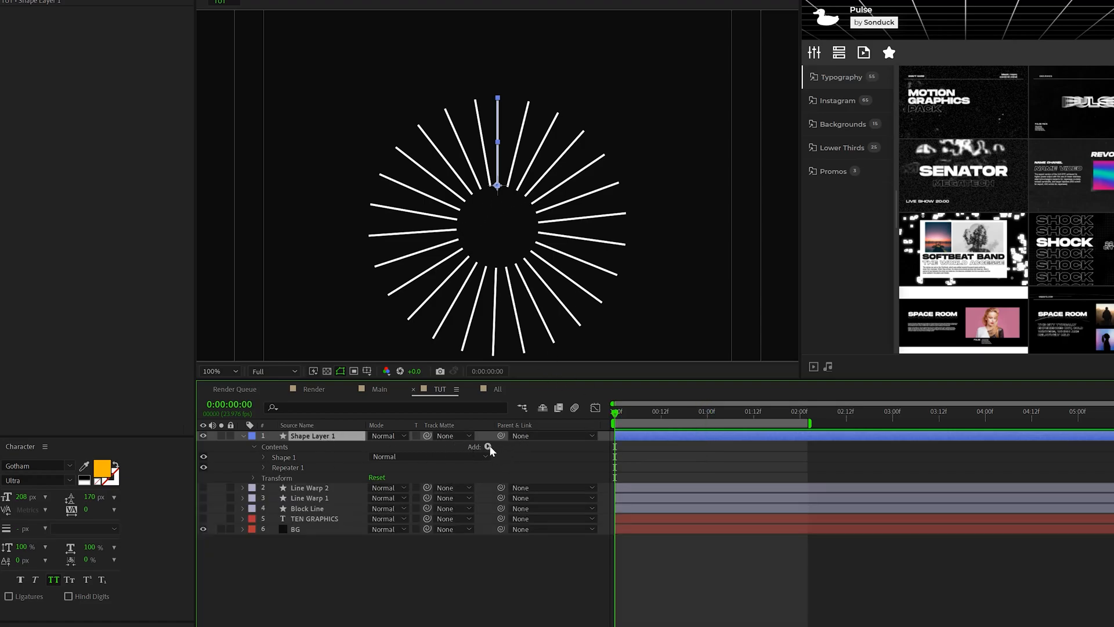
Step: Add Trim Paths and keyframe Start and End so the burst draws on then off
click(487, 447)
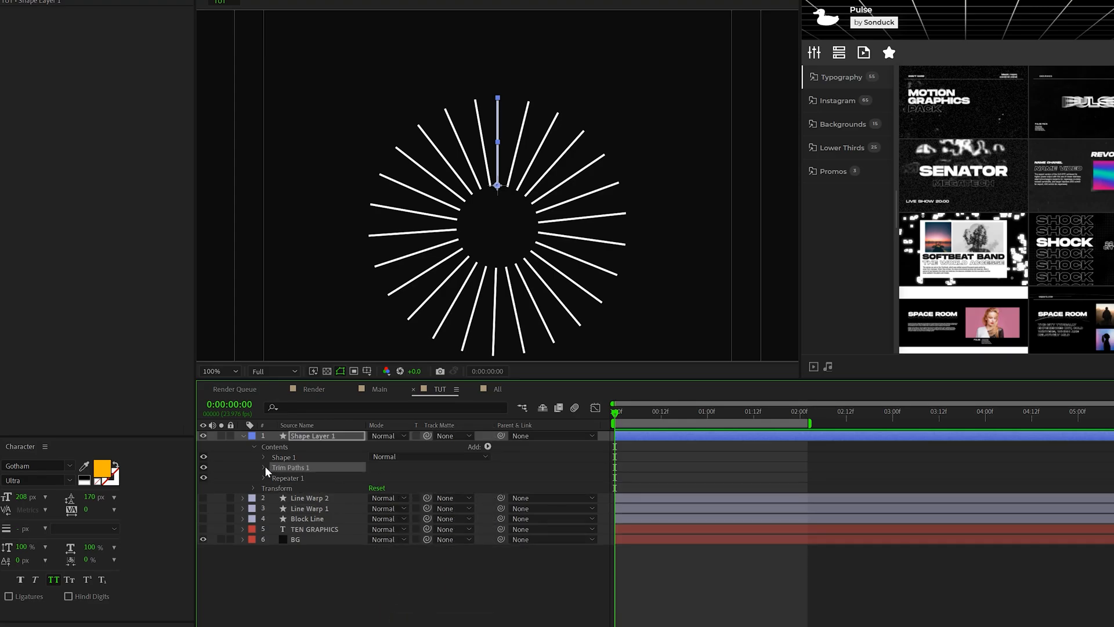
click(263, 467)
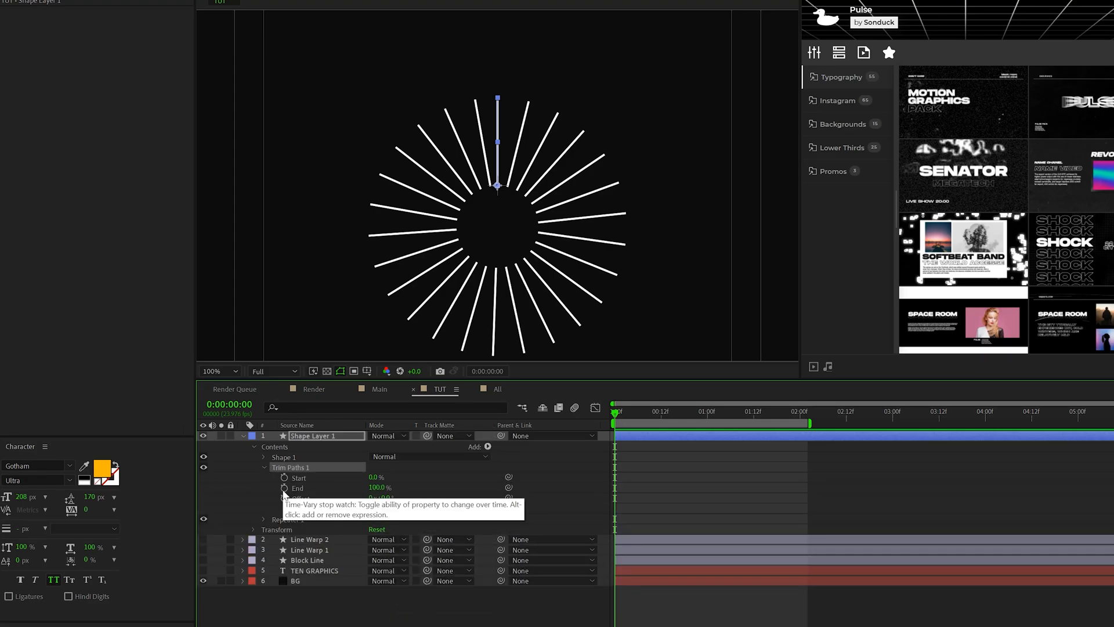
click(283, 488)
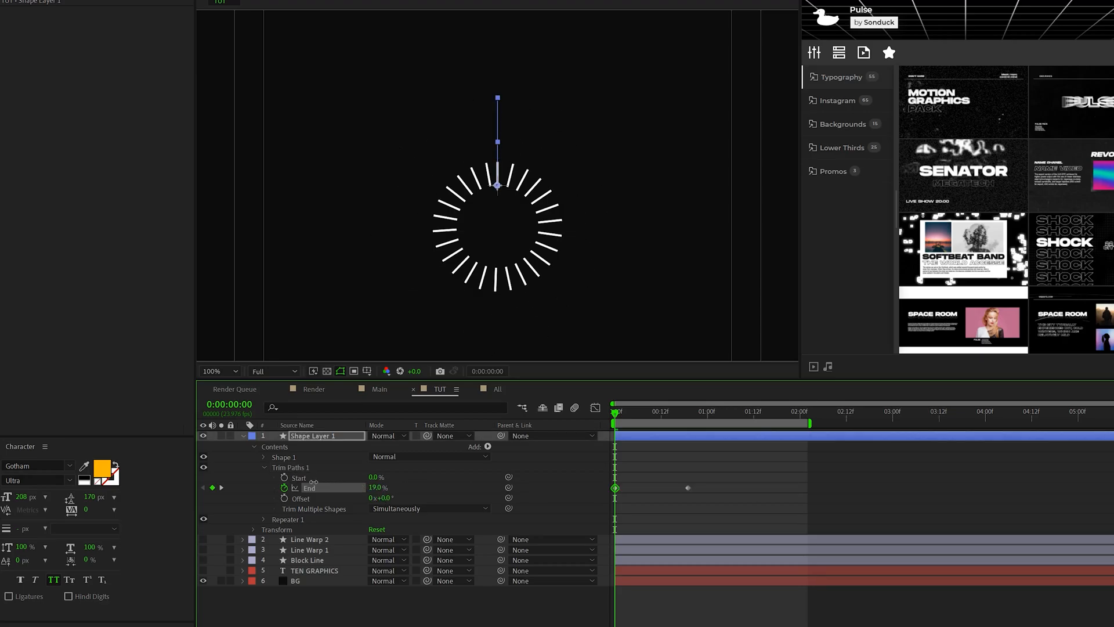
click(664, 412)
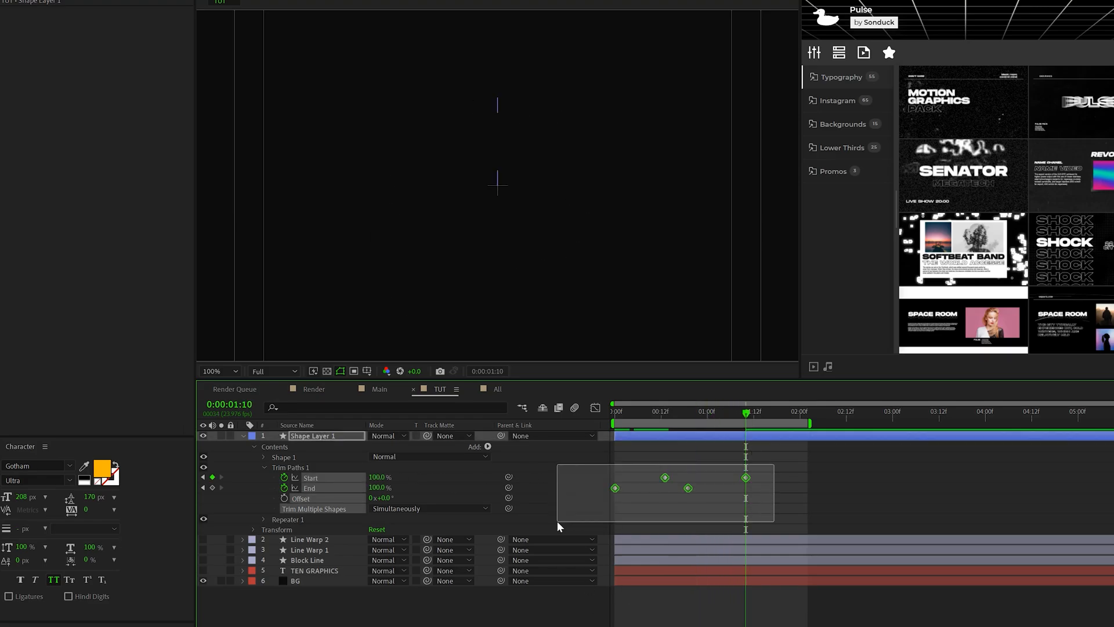
click(613, 427)
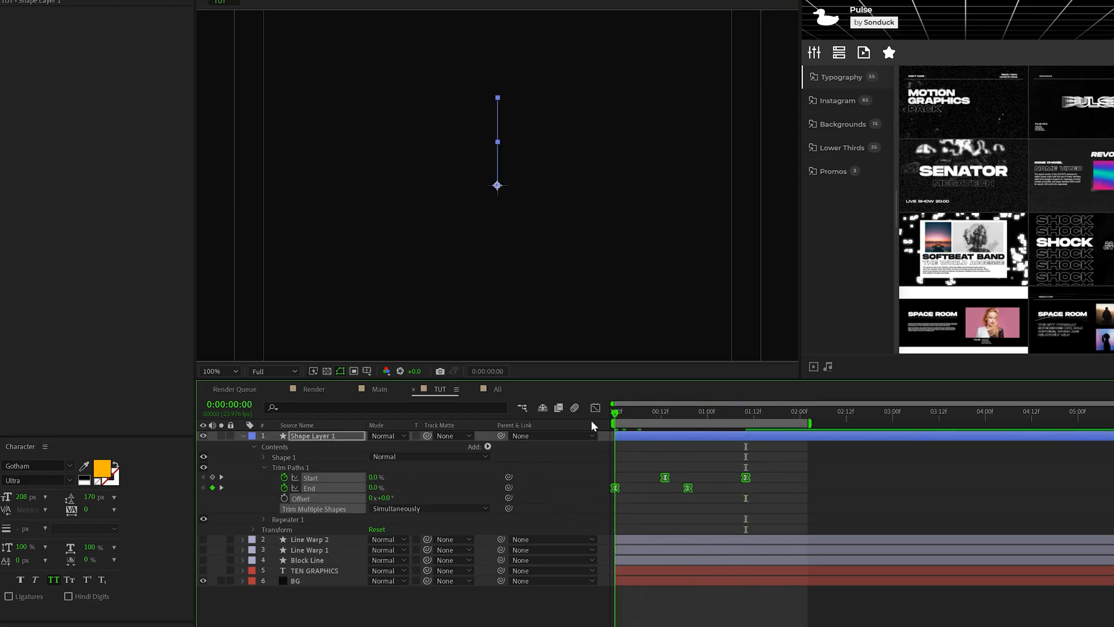
click(697, 411)
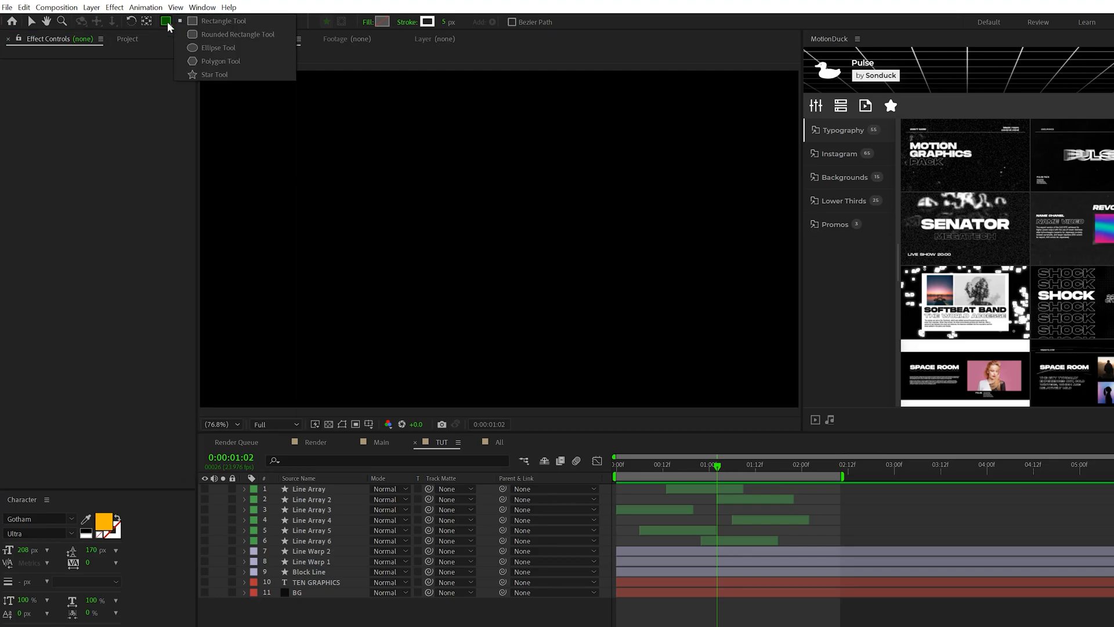
Step: Draw a thick-stroked ellipse, trim it to a half ring, and drive Rotation with wiggle(1,50)
click(214, 75)
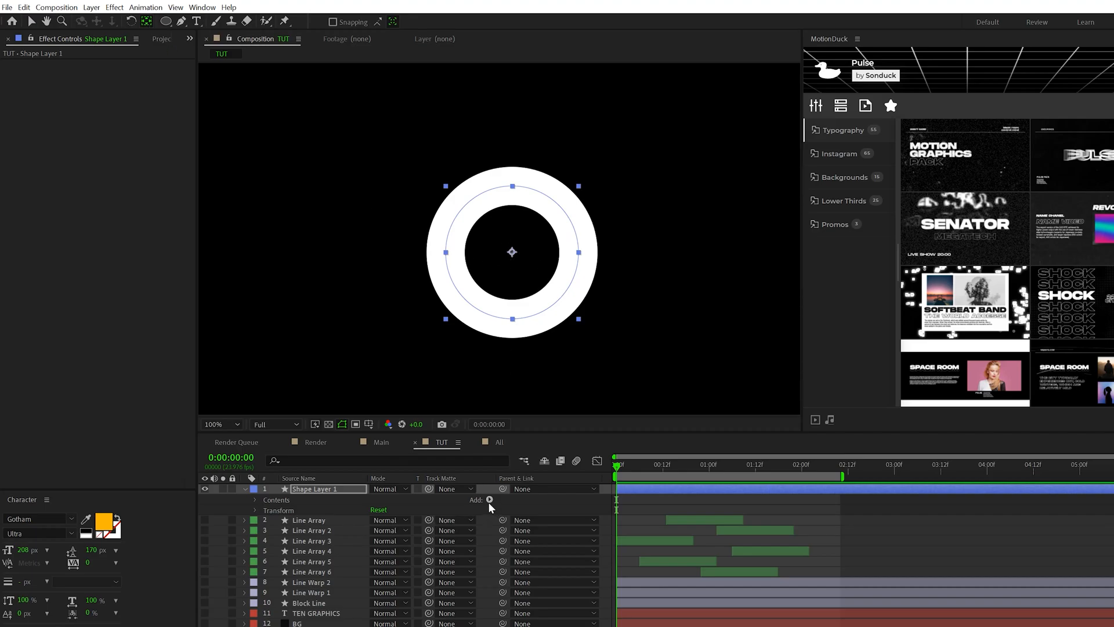
click(489, 500)
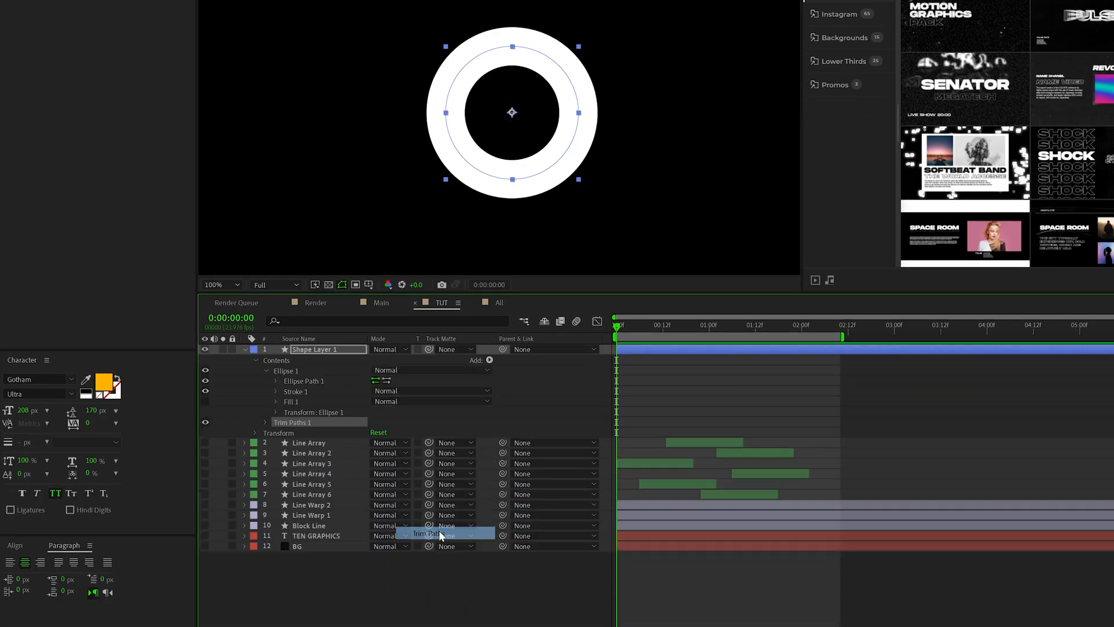
click(248, 422)
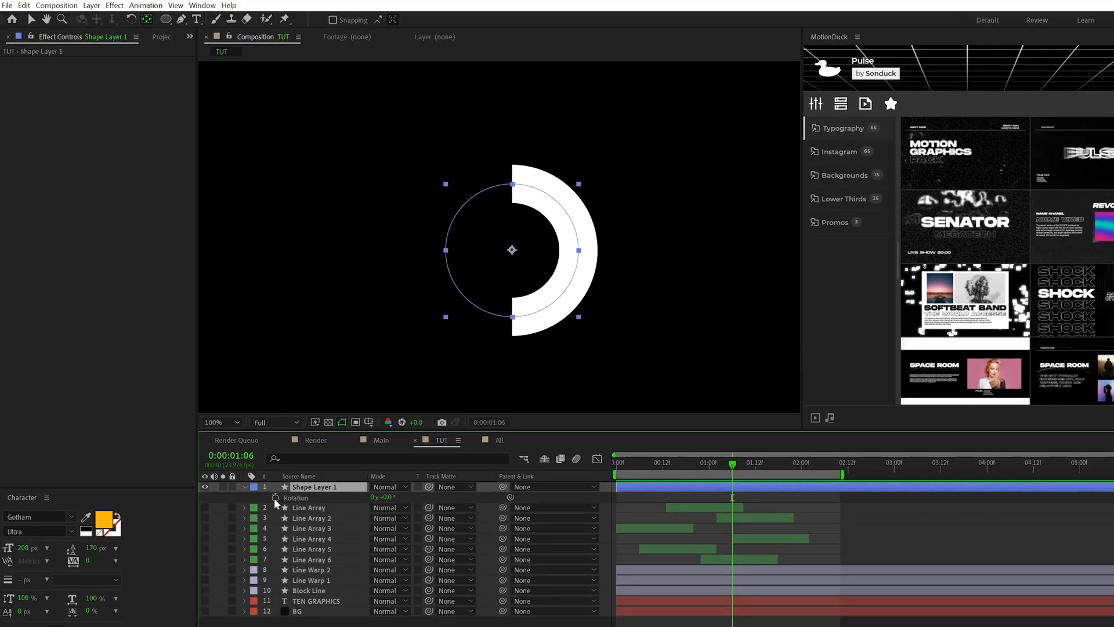
text(wiggle(1,)
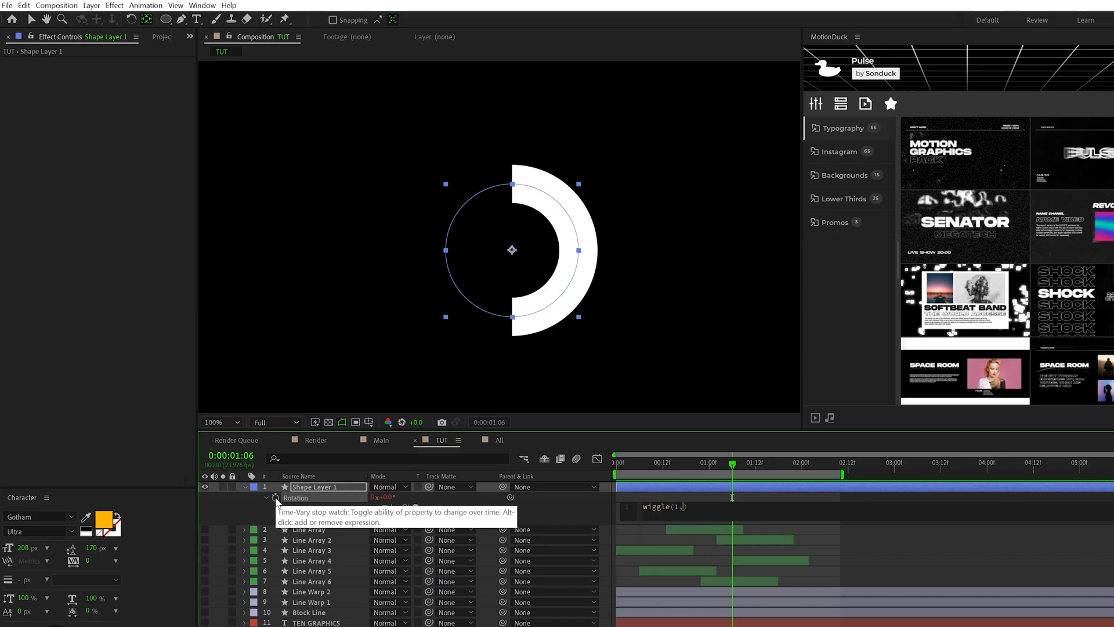
text(50))
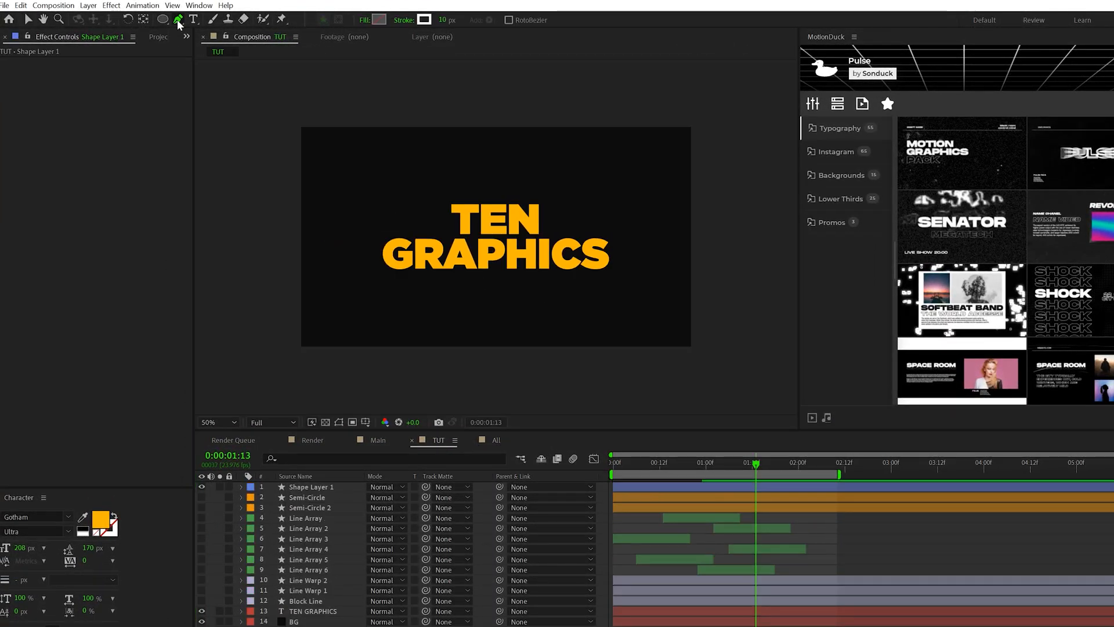
Step: Draw a line below the title and repeat it into 11 copies at 0,-26 fading to 0% opacity
drag(324, 298, 441, 298)
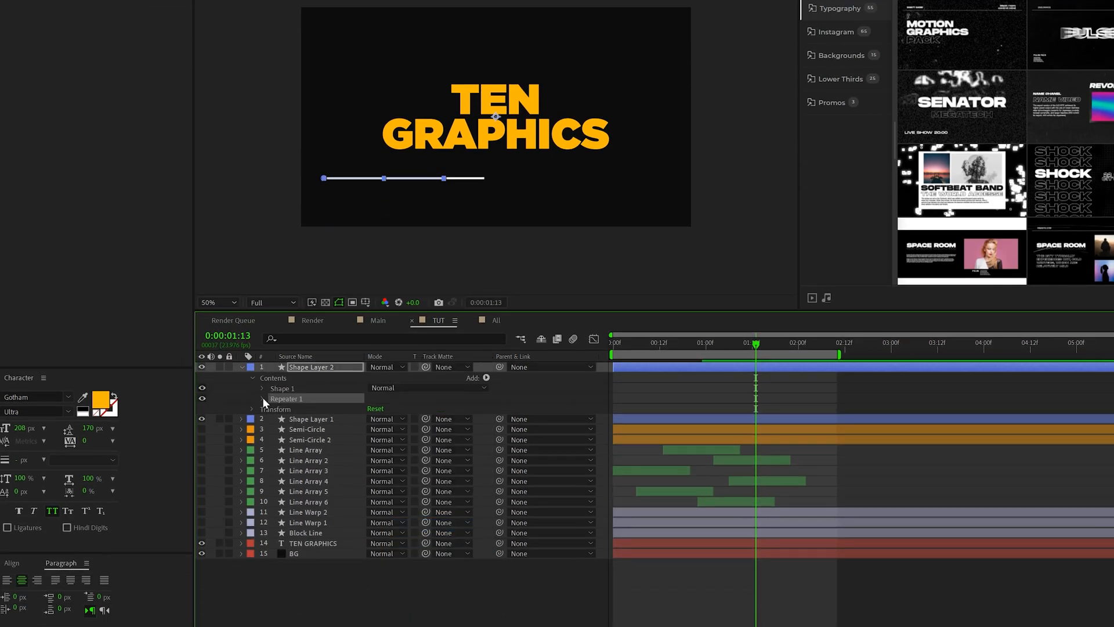
click(250, 398)
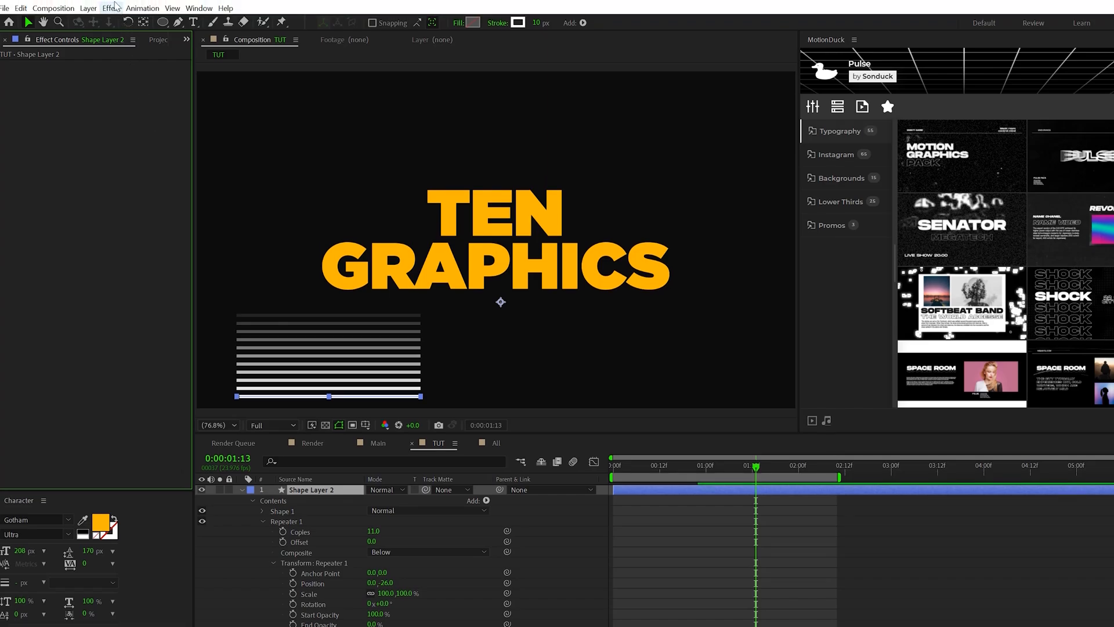
click(112, 8)
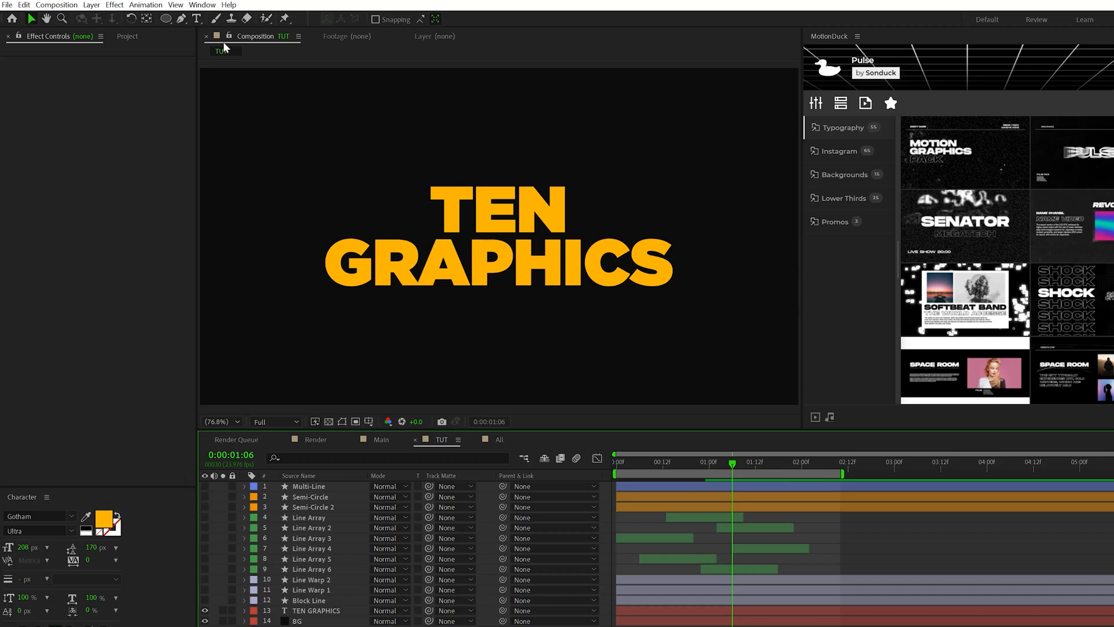
Step: Create a new 1000×1000 solid layer
click(90, 4)
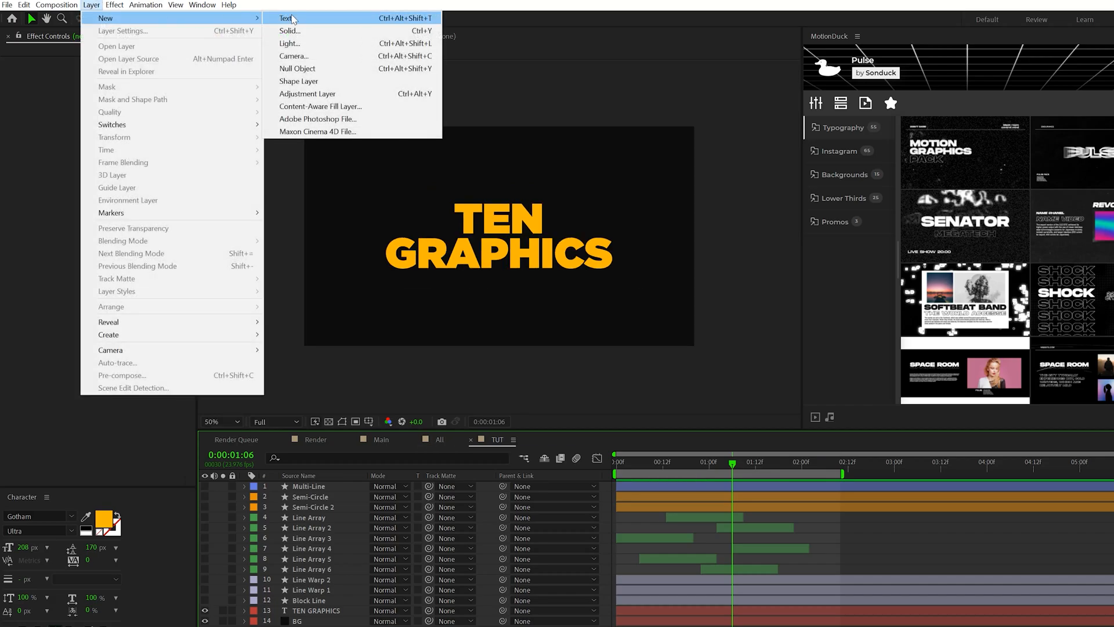
click(290, 30)
text(1)
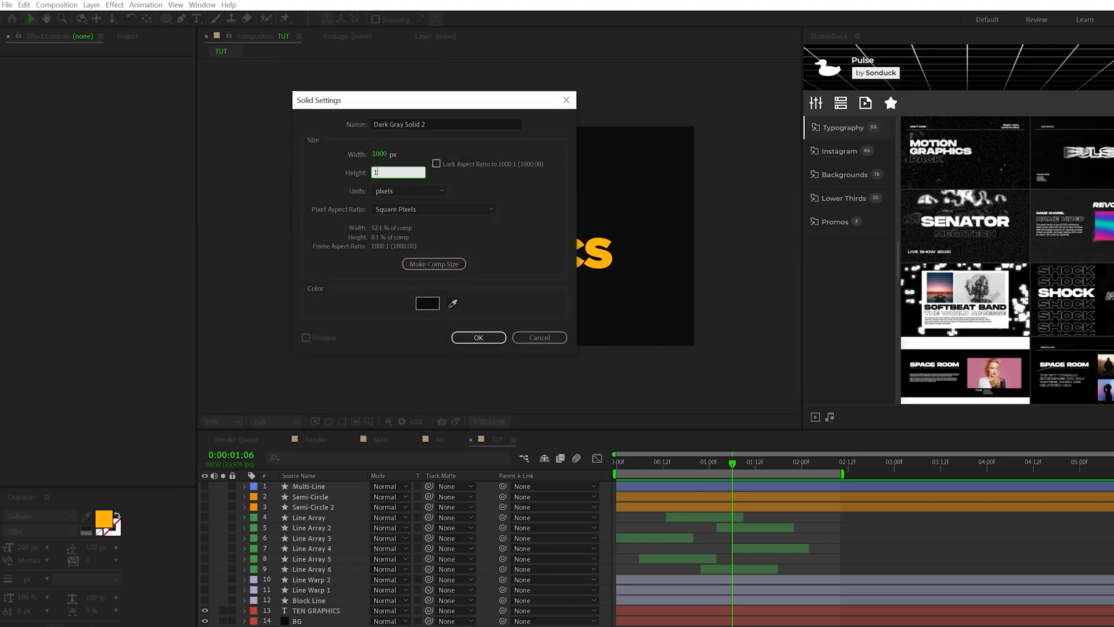
text(000)
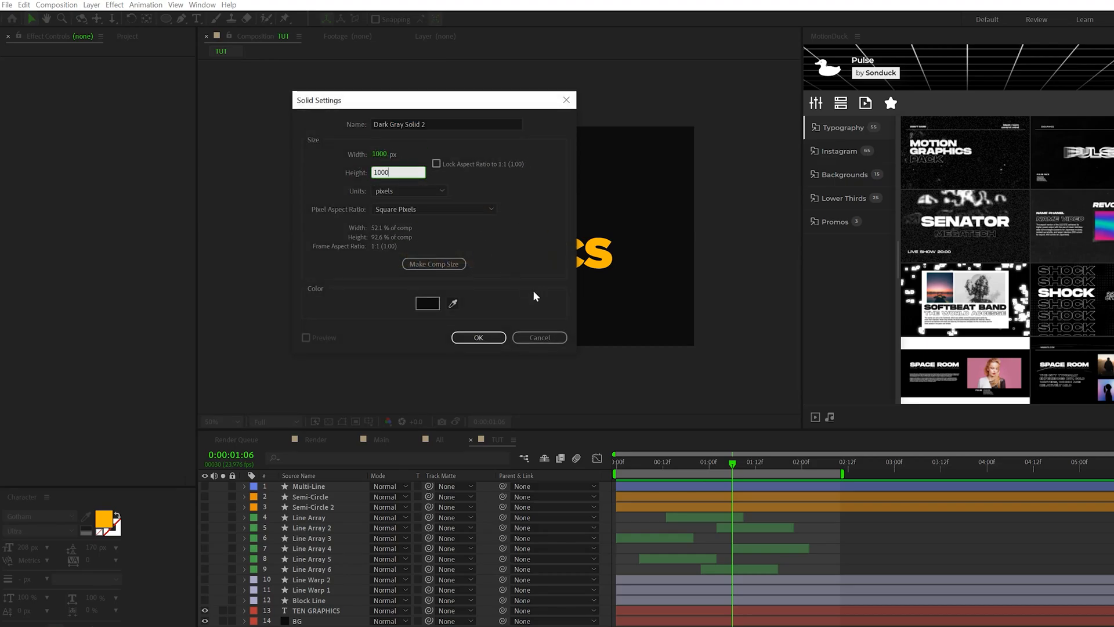
click(478, 337)
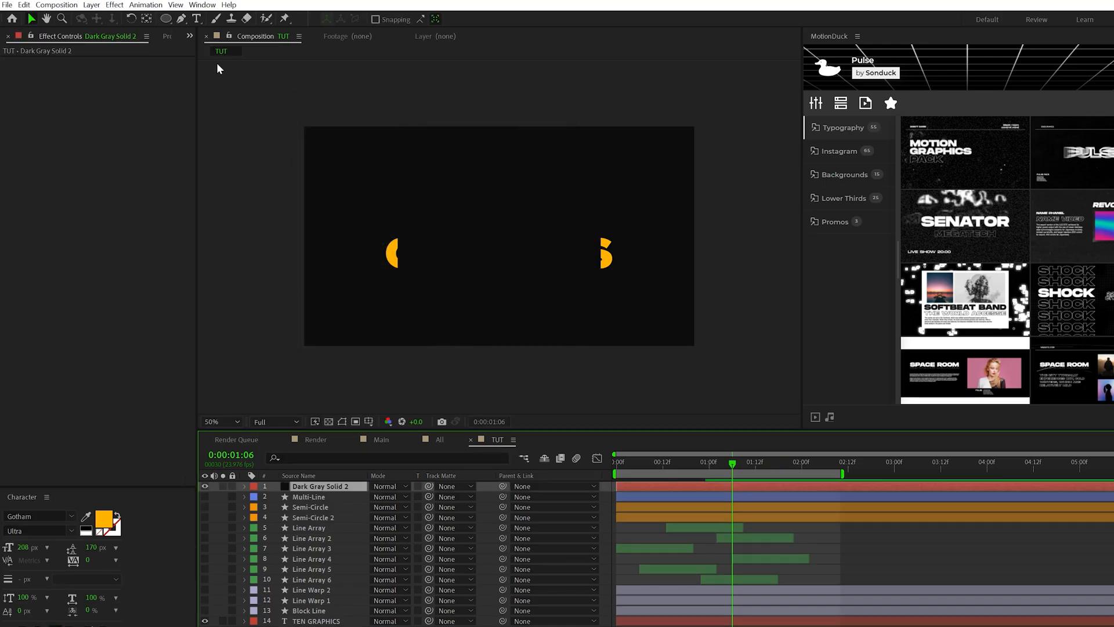
Step: Apply a Grid effect sized by Width & Height Sliders at 50 pixels
click(113, 5)
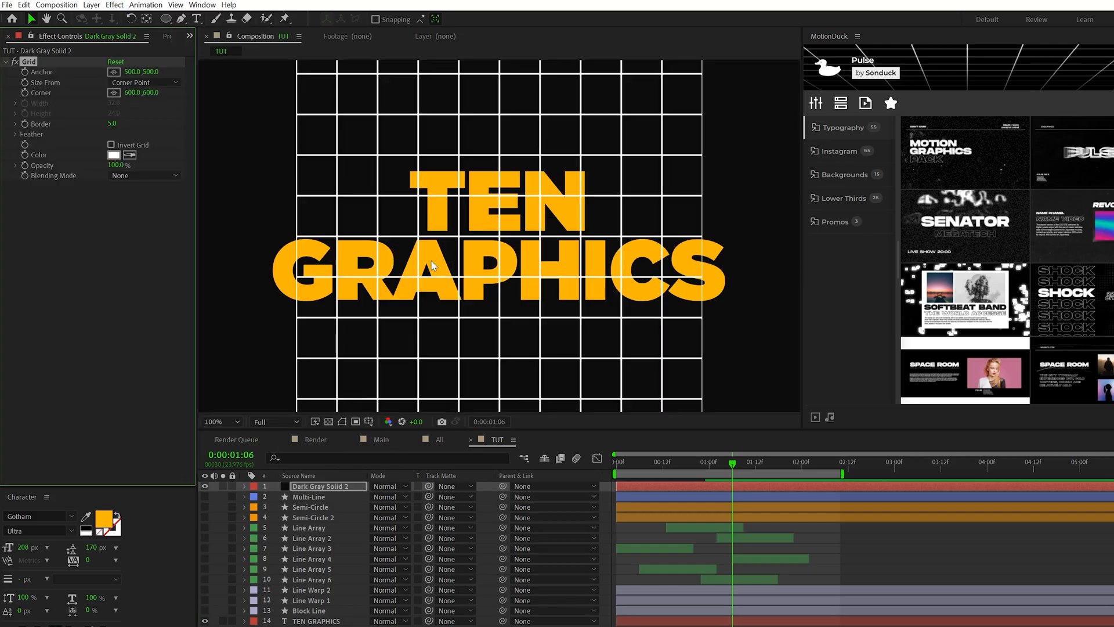
click(144, 81)
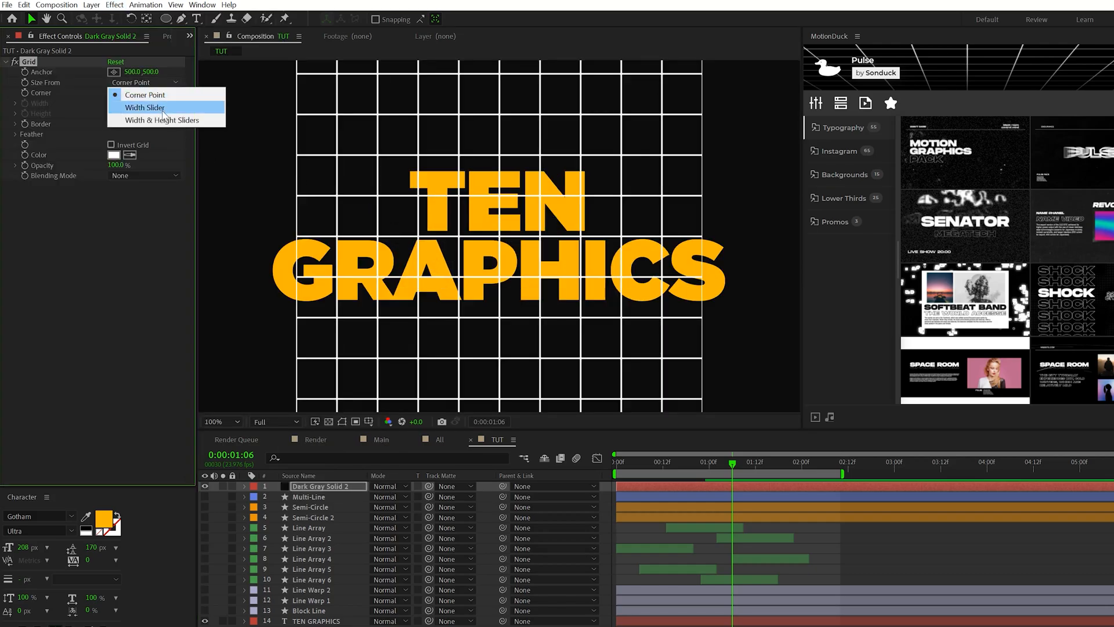
click(162, 120)
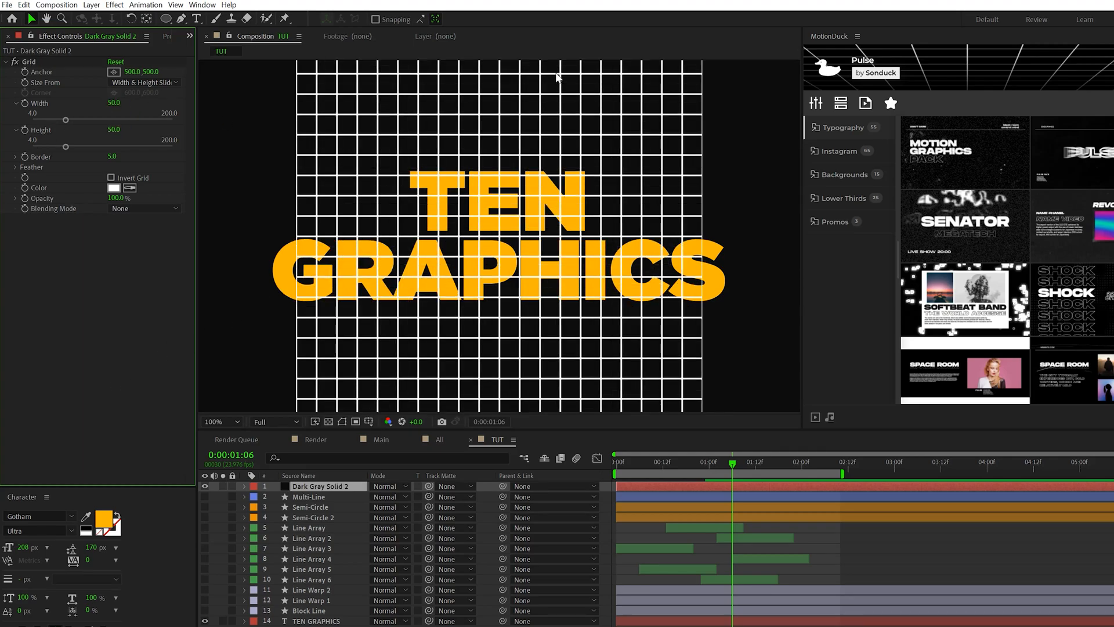
click(235, 421)
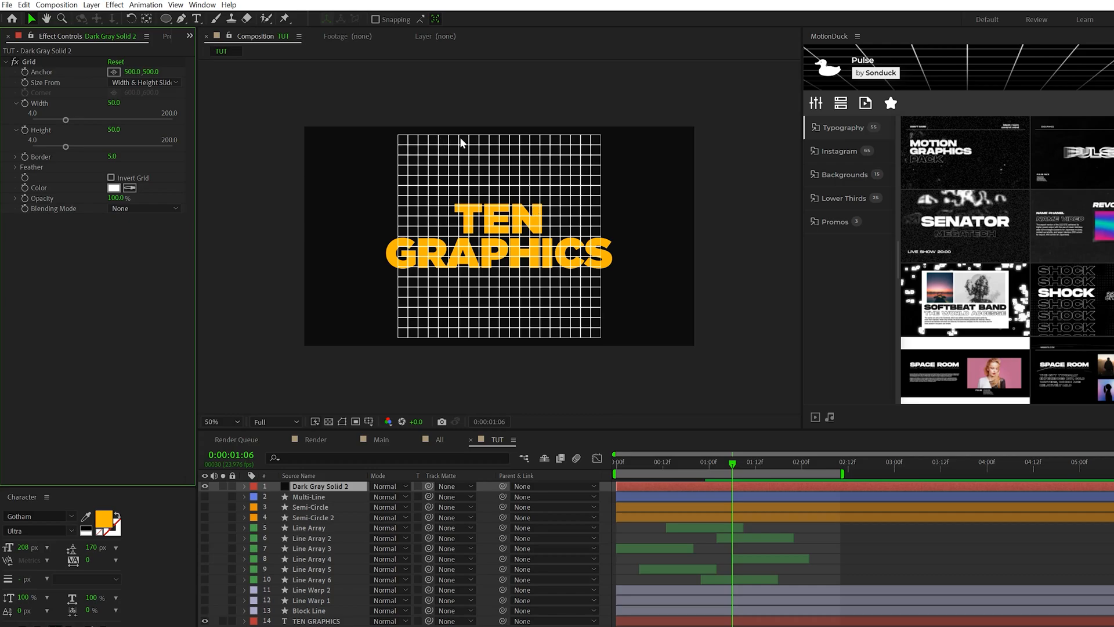
mouse_move(384, 329)
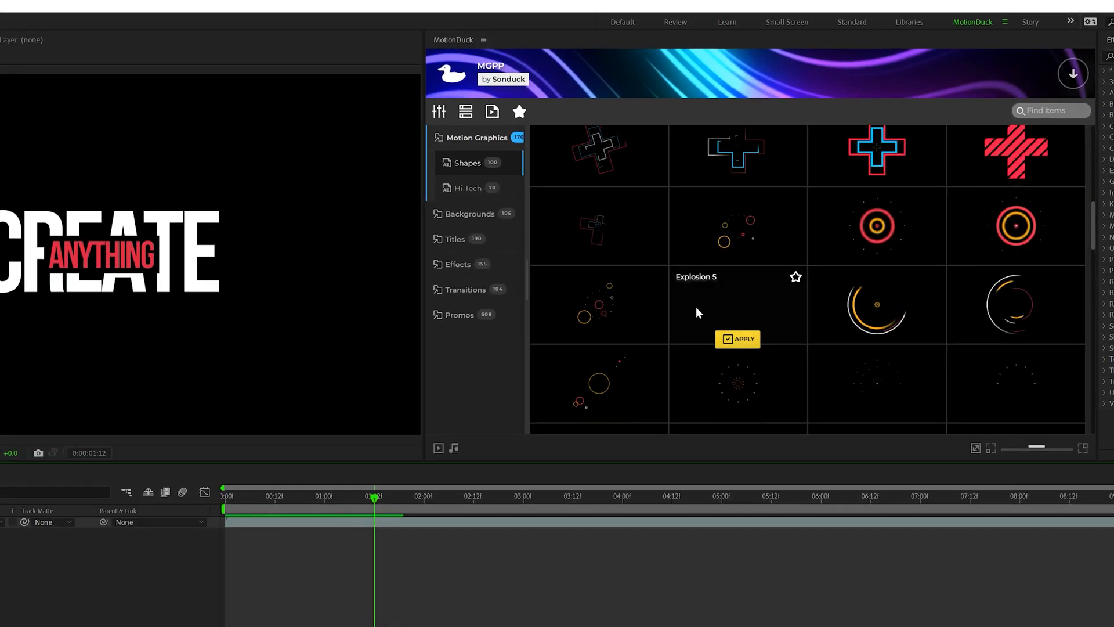
mouse_move(599, 340)
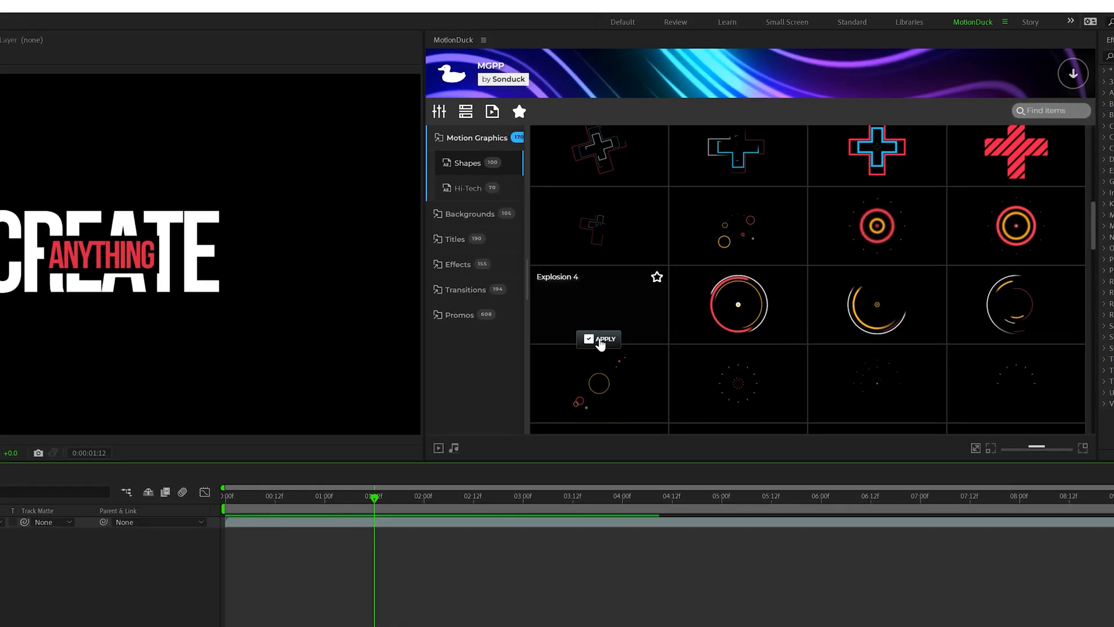
Step: Apply the Explosion 4 shape animation and the Title 57 template
click(599, 339)
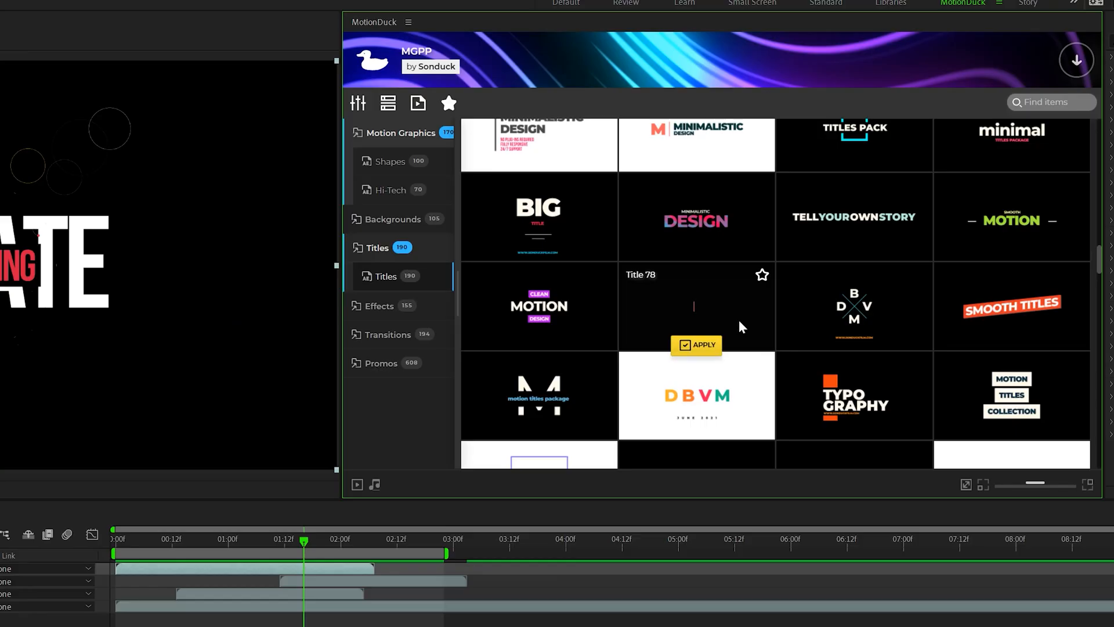
scroll(down, 3)
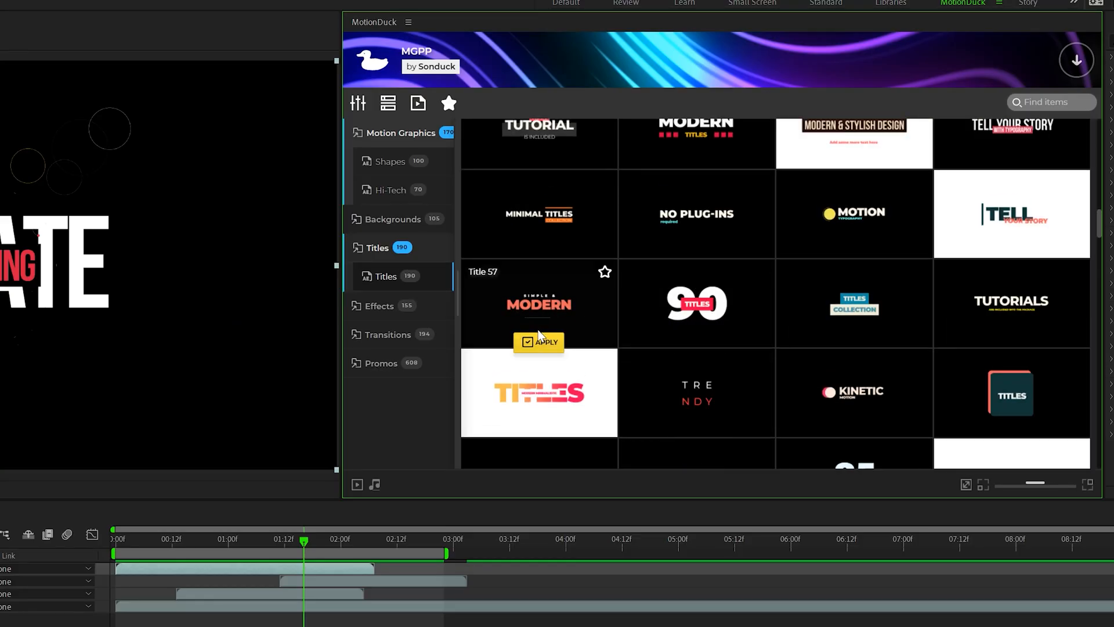
click(539, 343)
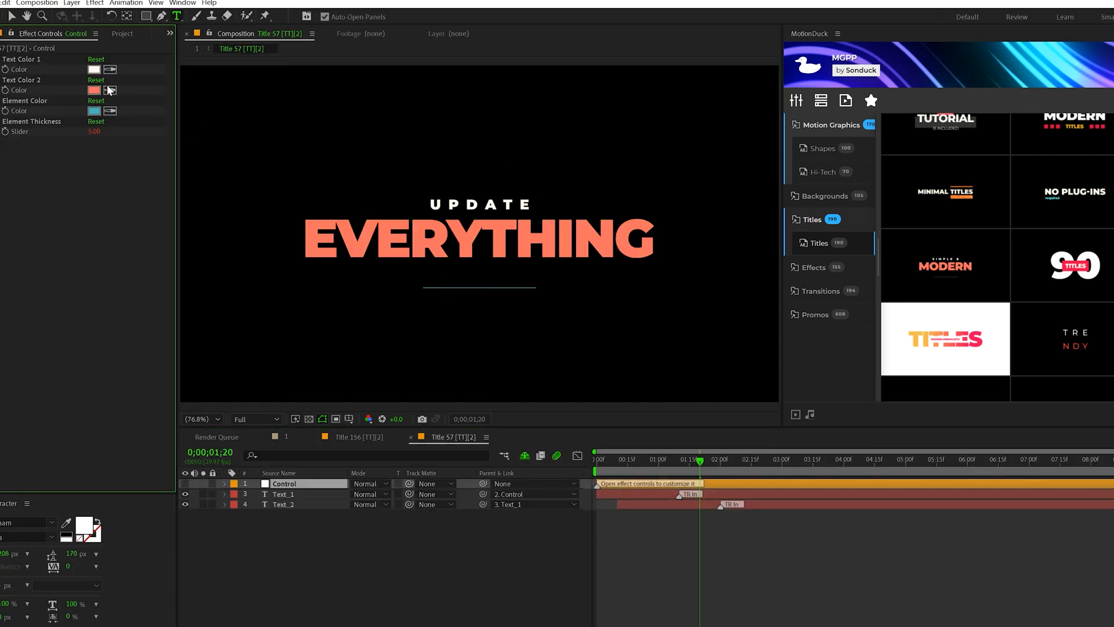
Step: Set the headline's Text Color 2 to yellow and add the Title 178 template
click(94, 90)
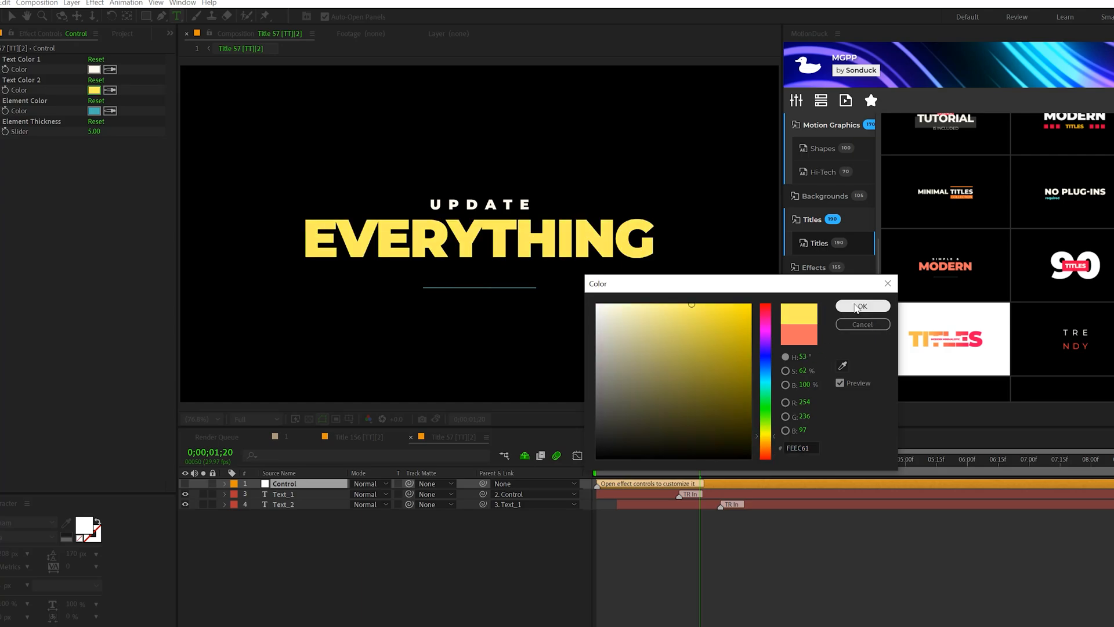
click(862, 307)
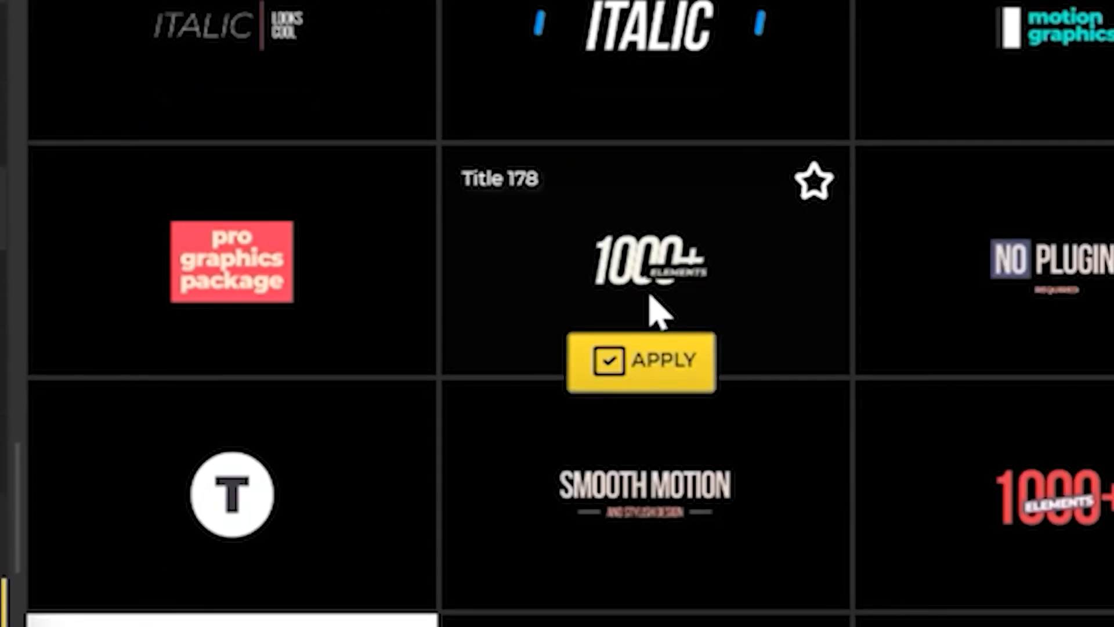
click(639, 361)
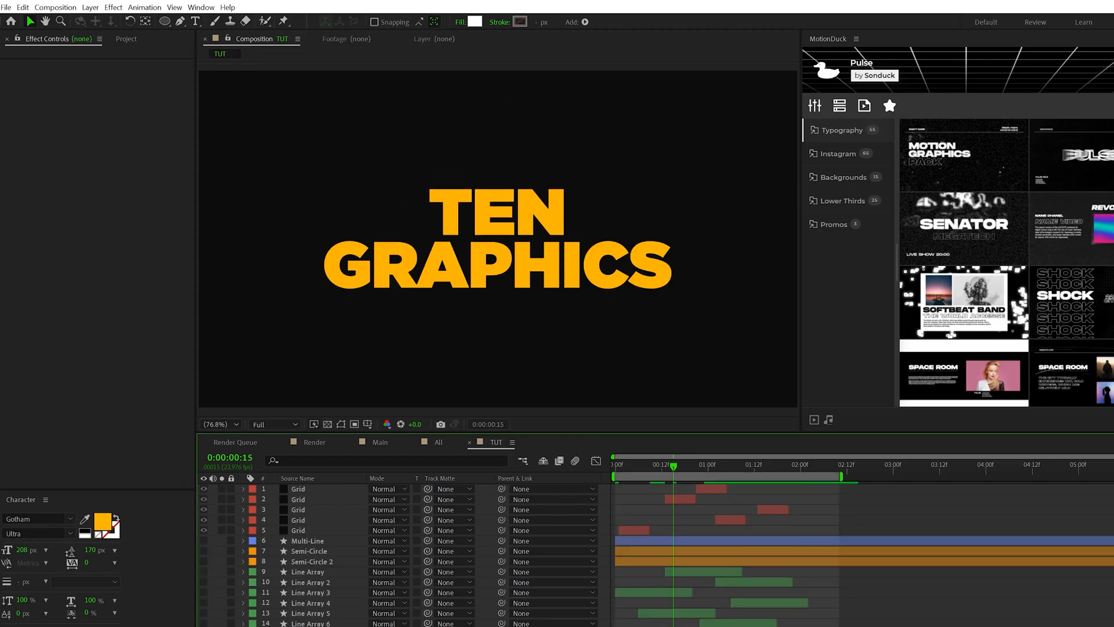
Step: Keyframe the repeater's Start Opacity on the row of dots
click(162, 22)
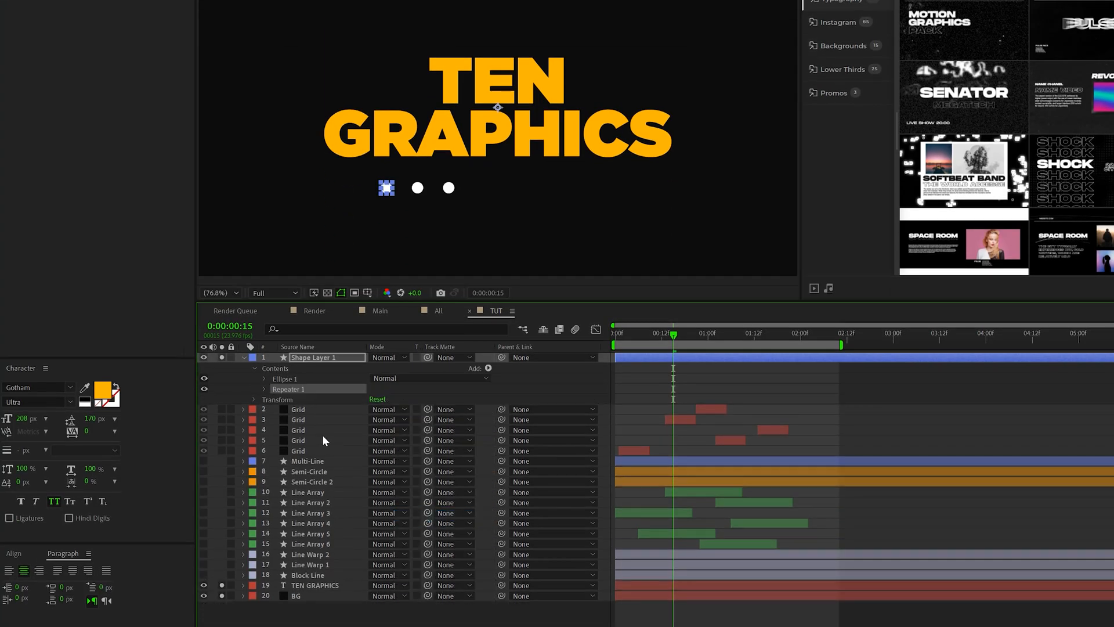
click(253, 389)
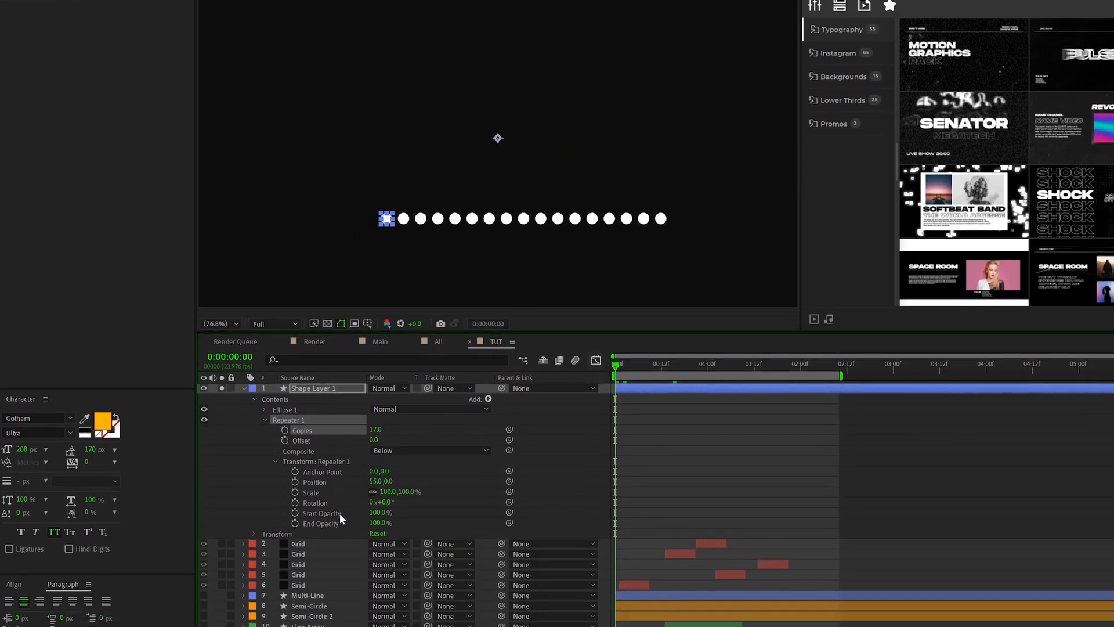
click(294, 513)
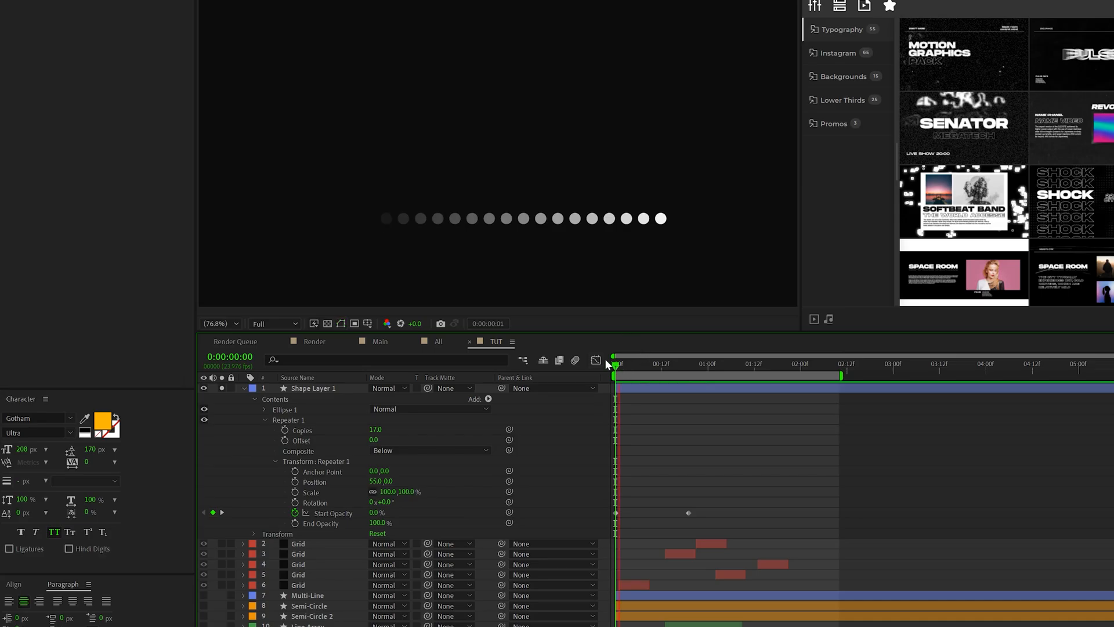
click(615, 363)
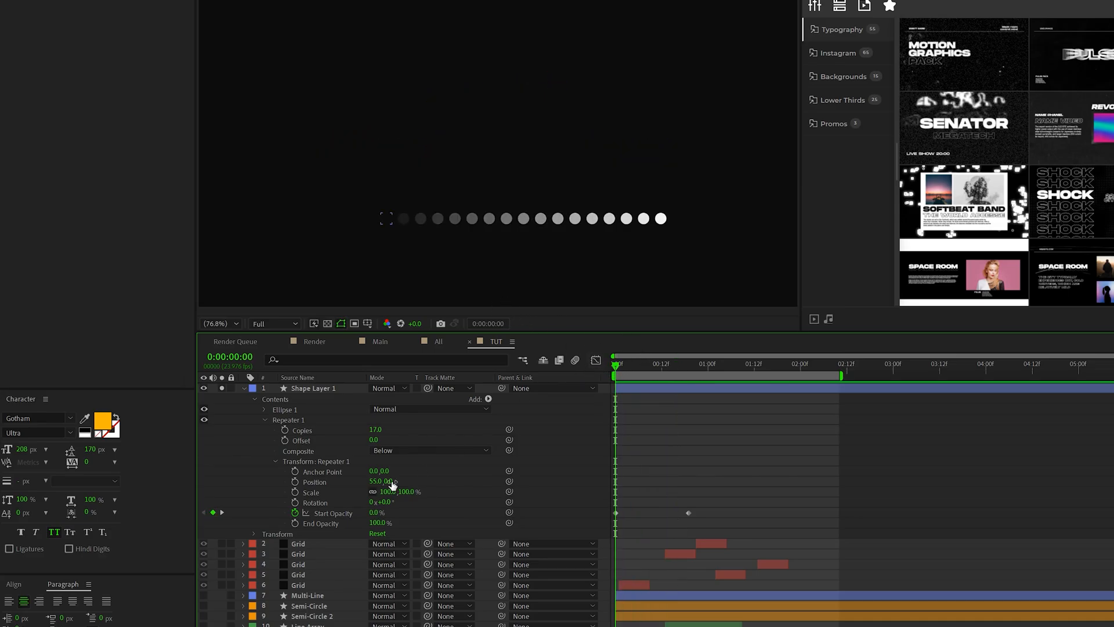
Step: Add a loopOut("pingpong") expression to the Start Opacity
click(286, 514)
text(loopOut())
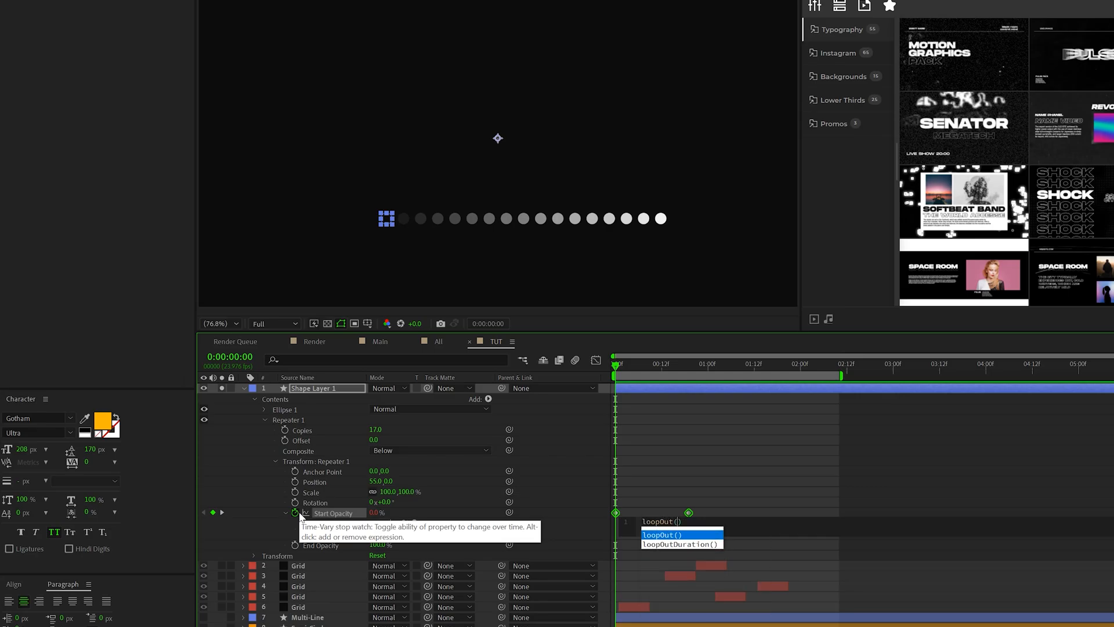
click(663, 534)
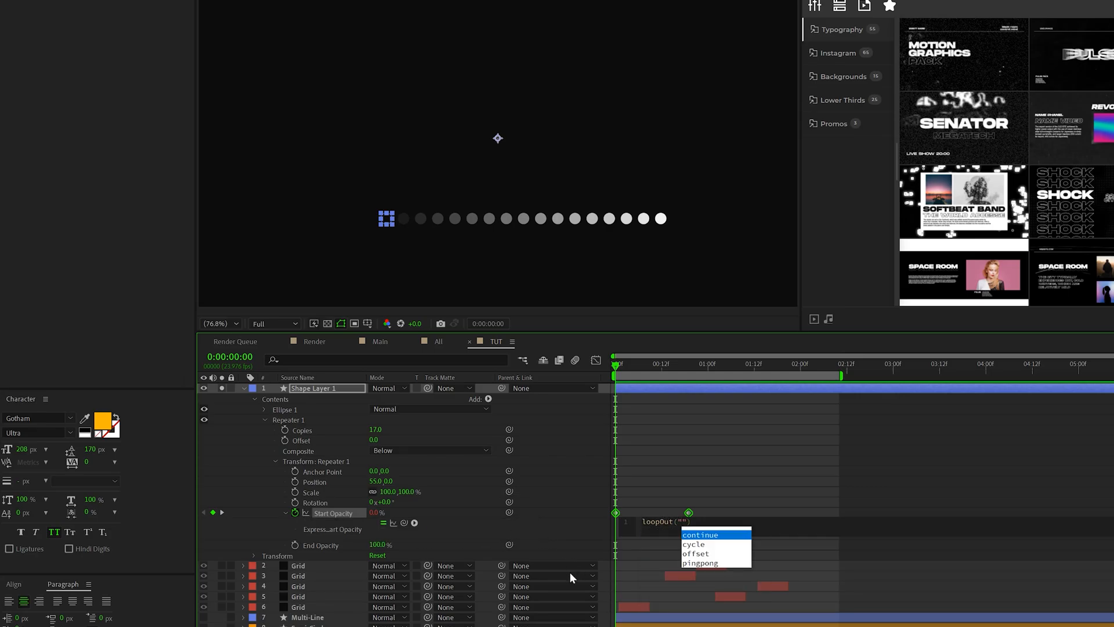
click(700, 562)
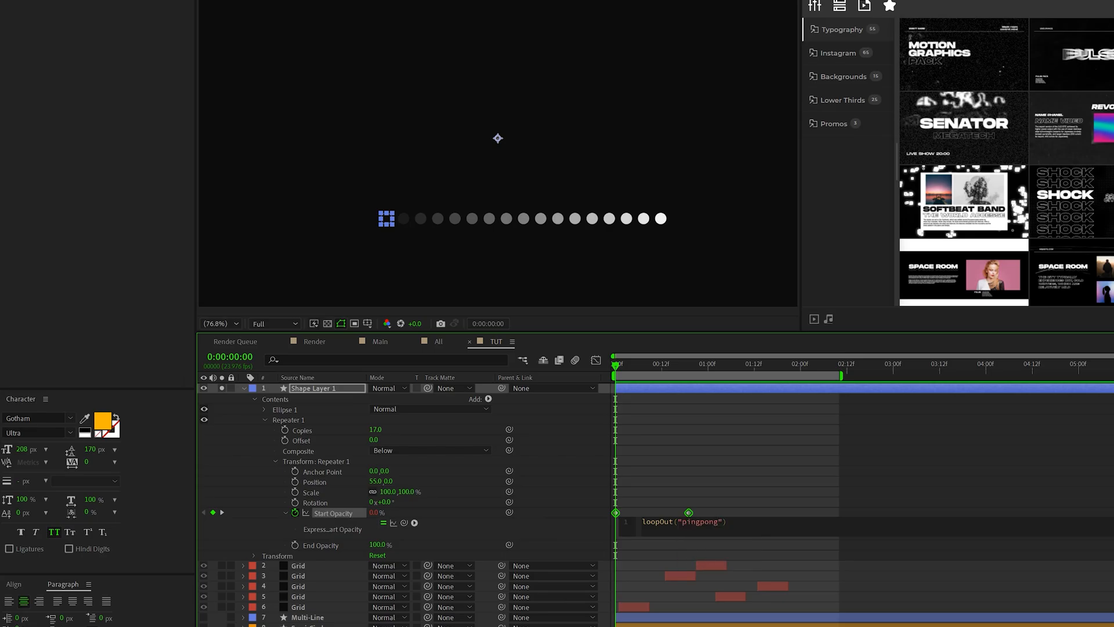
mouse_move(594, 486)
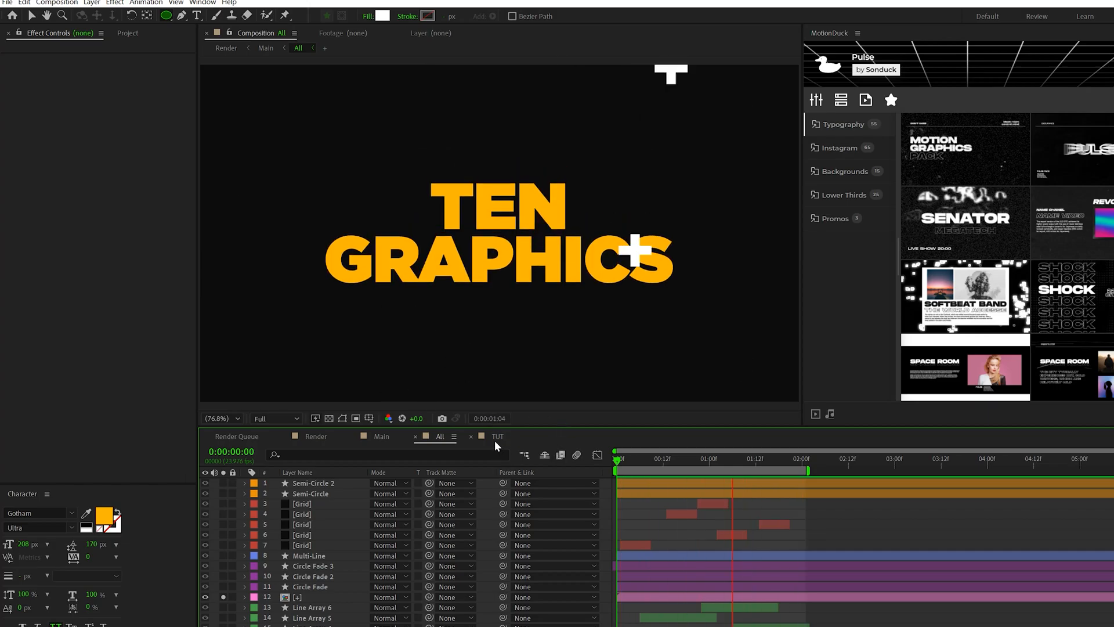
Step: Duplicate the plus symbol layer and move the copy to the frame's upper right
click(497, 435)
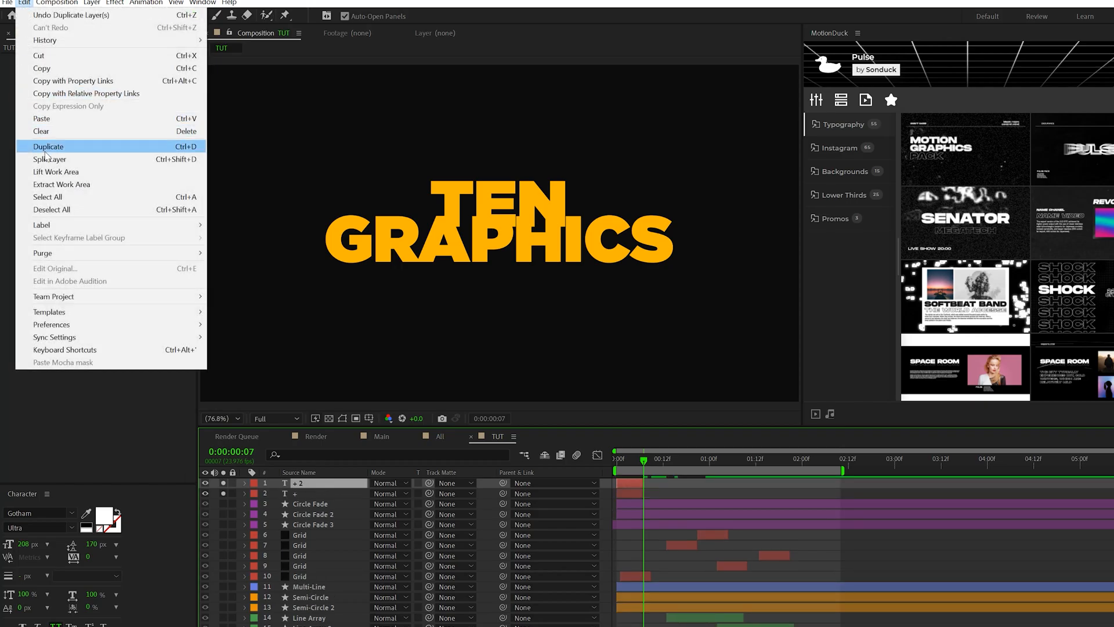
click(49, 146)
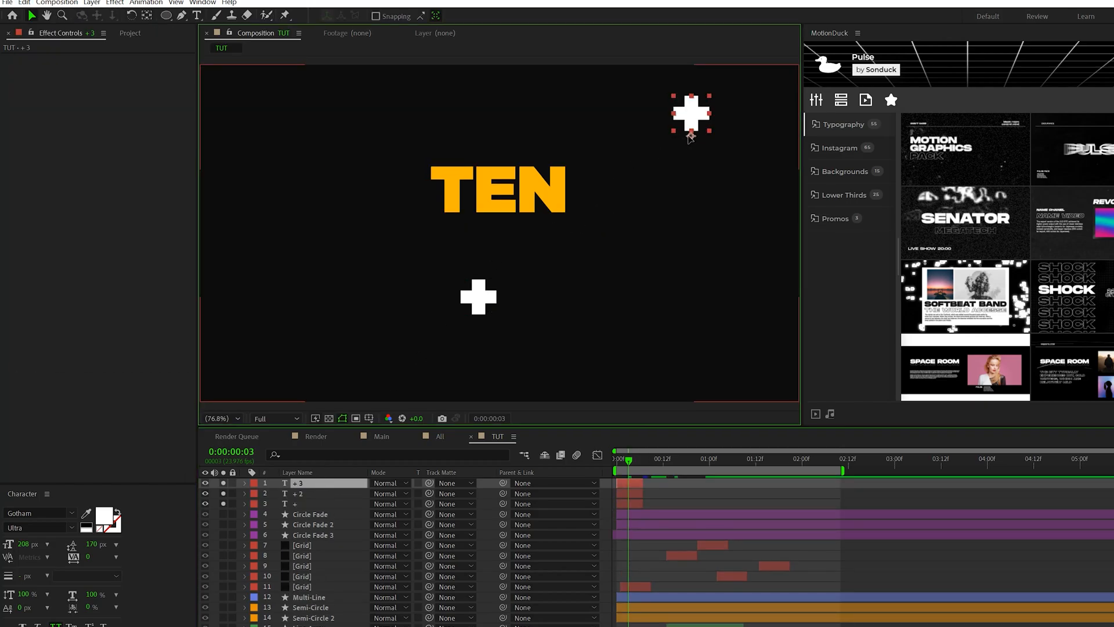
drag(691, 115, 348, 105)
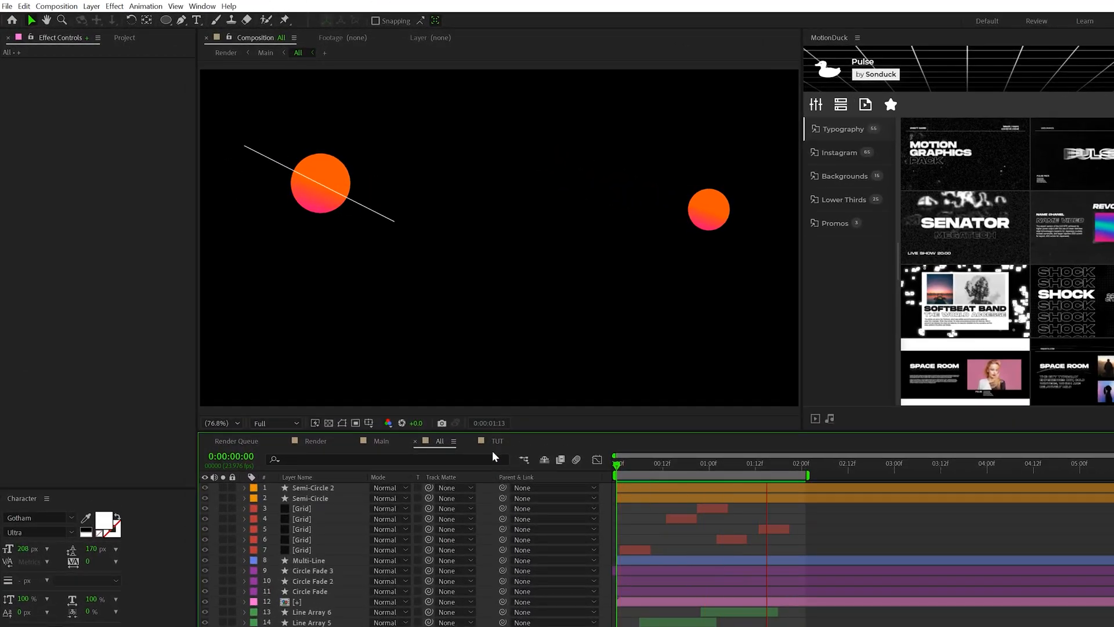
Step: Draw a circle in TUT with a linear gradient fill
click(497, 441)
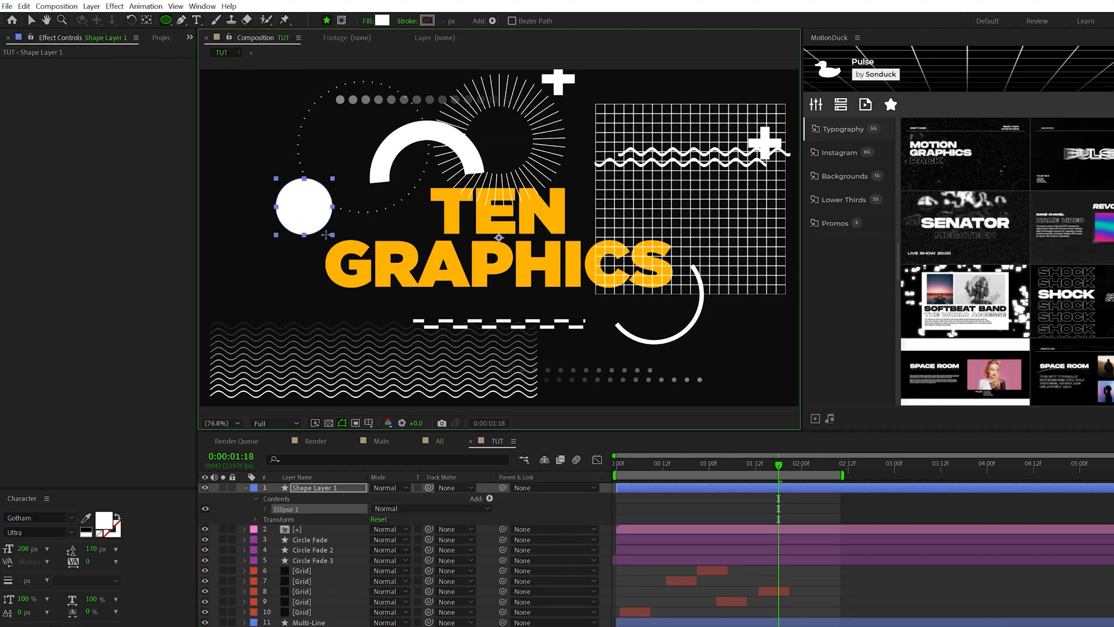
click(369, 21)
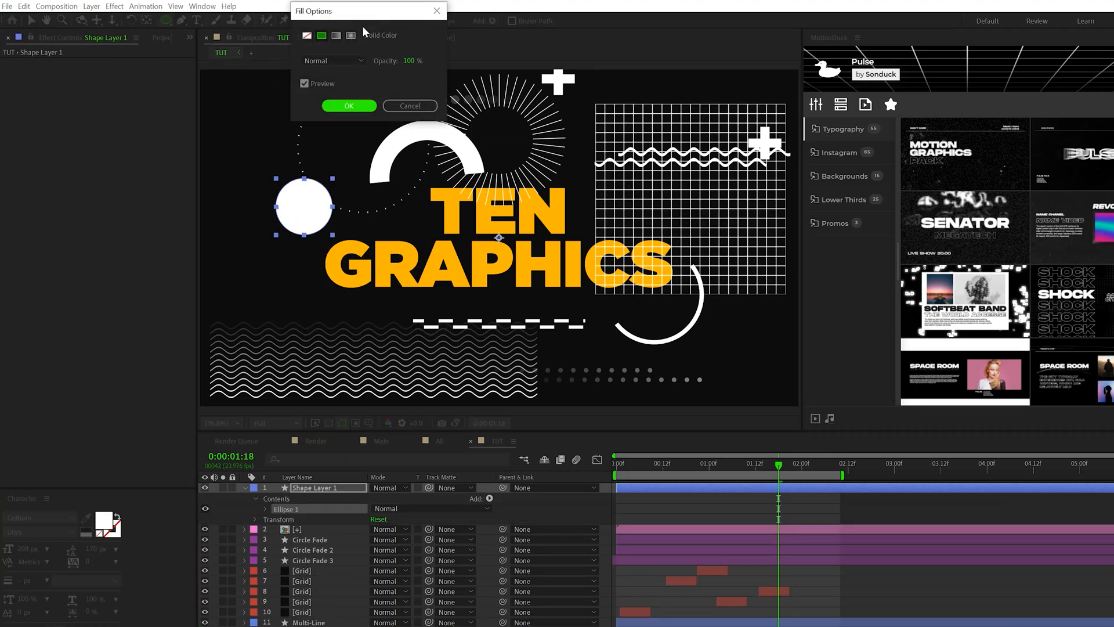
click(337, 35)
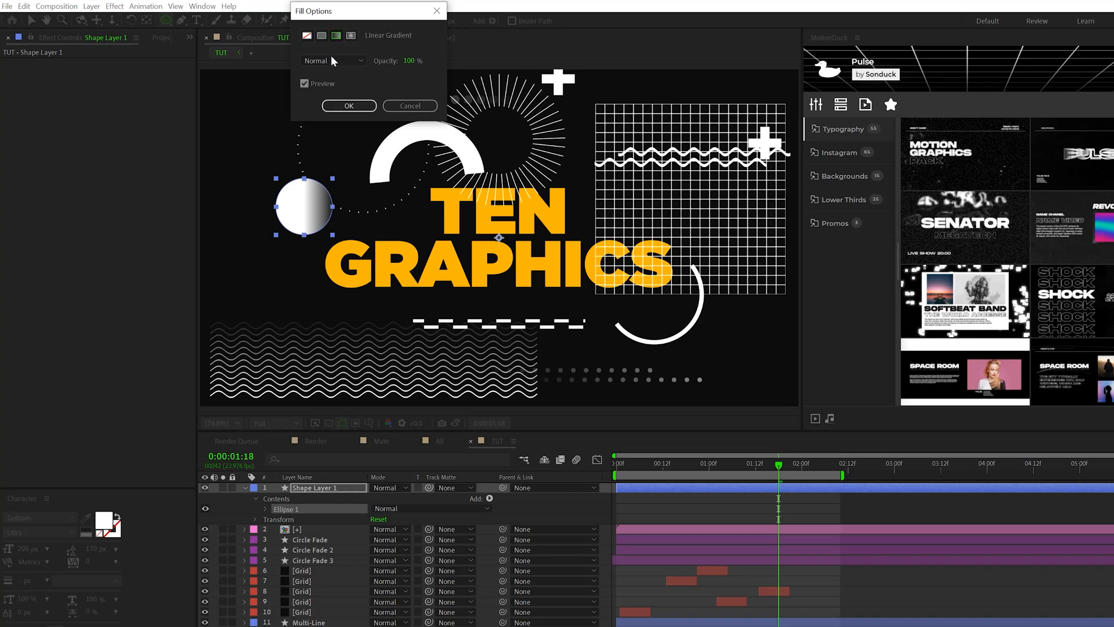
click(348, 106)
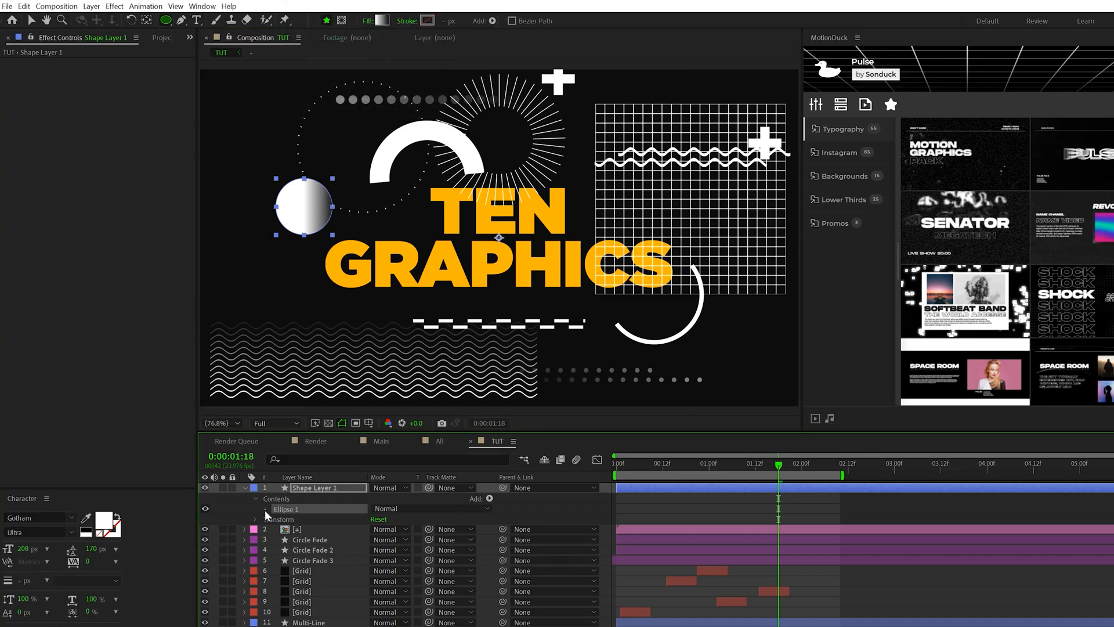
Step: Edit the gradient to orange and begin a time-based Rotation expression
click(256, 509)
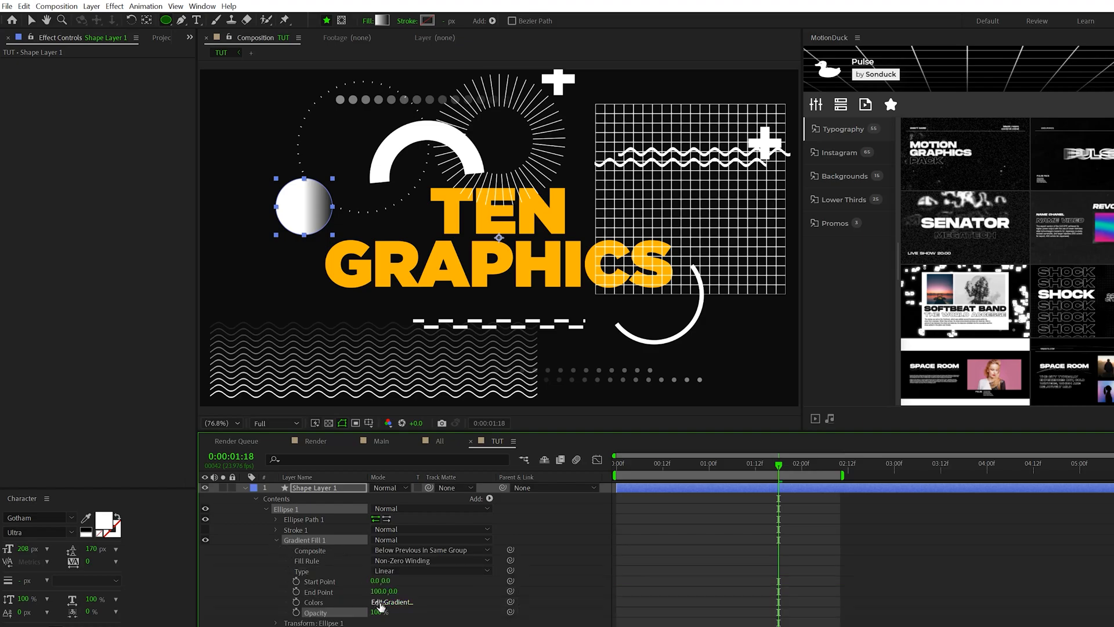
click(392, 602)
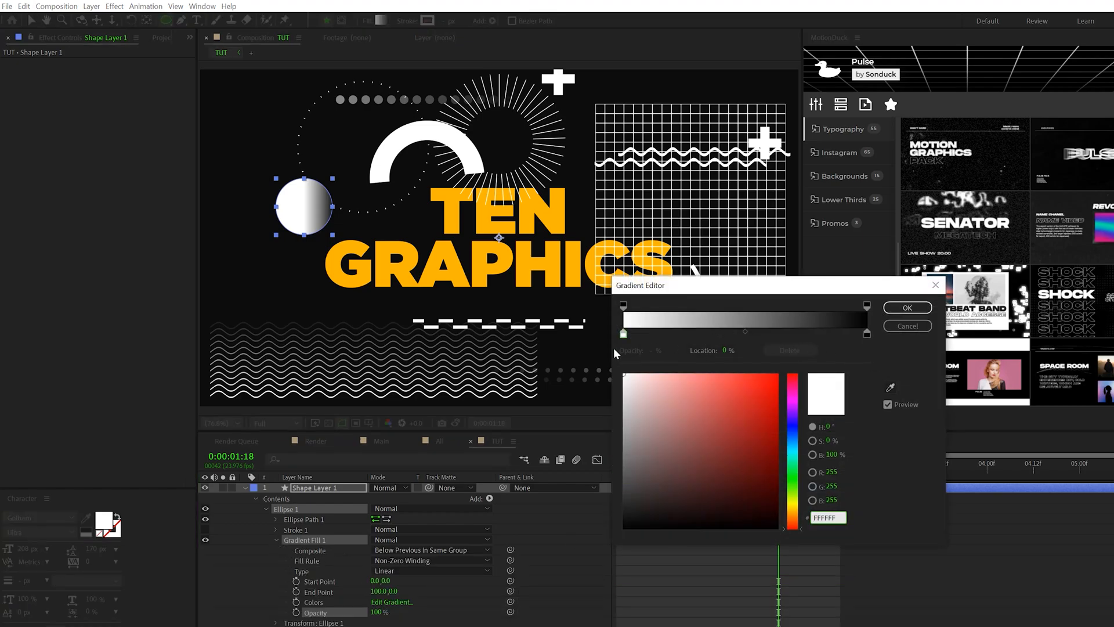
click(791, 420)
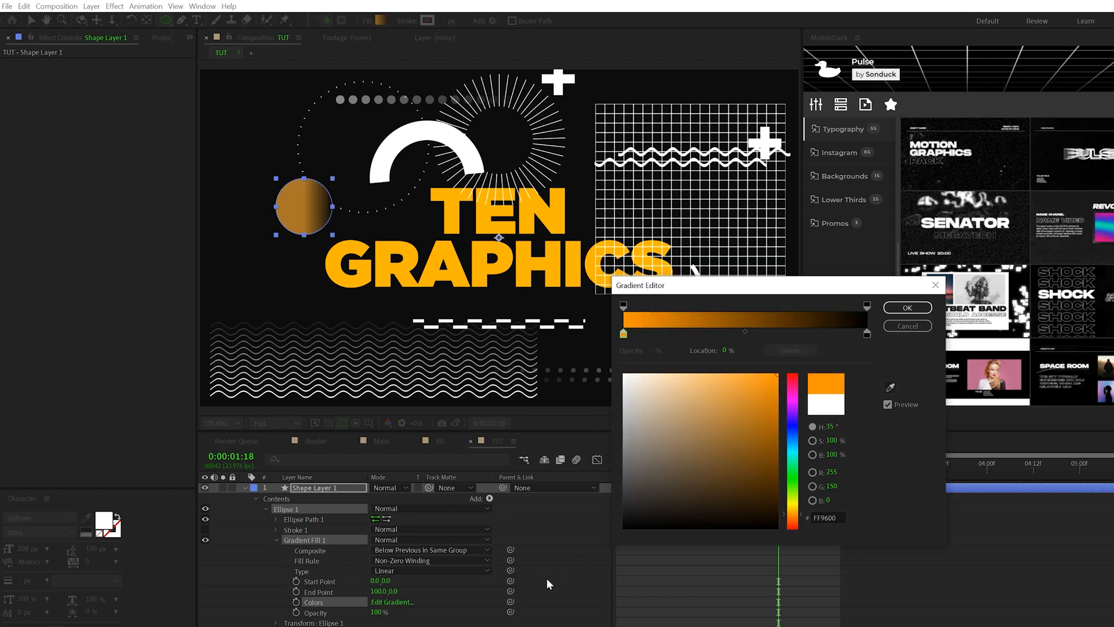
click(867, 334)
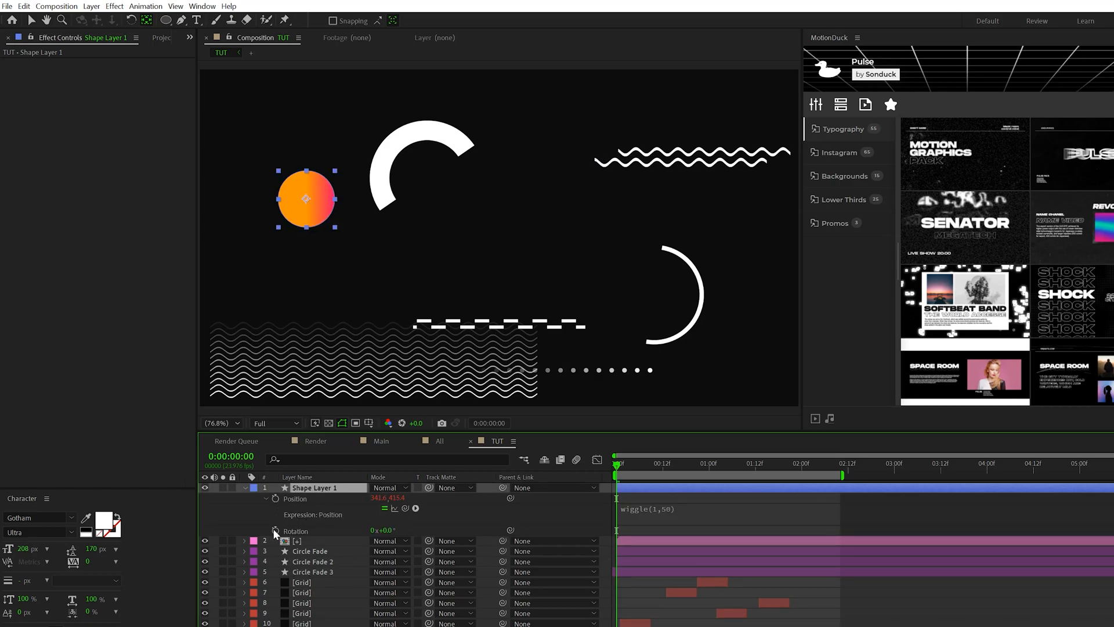
text(time*40)
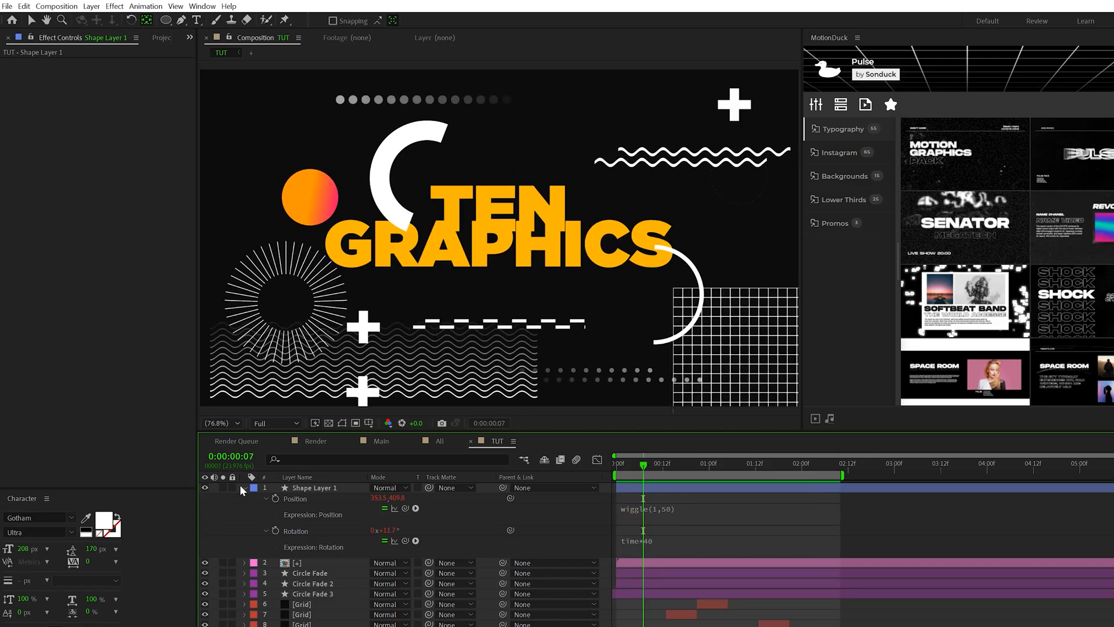
Step: Finish Rotation as time*40 and collapse the circle layer's properties
click(246, 488)
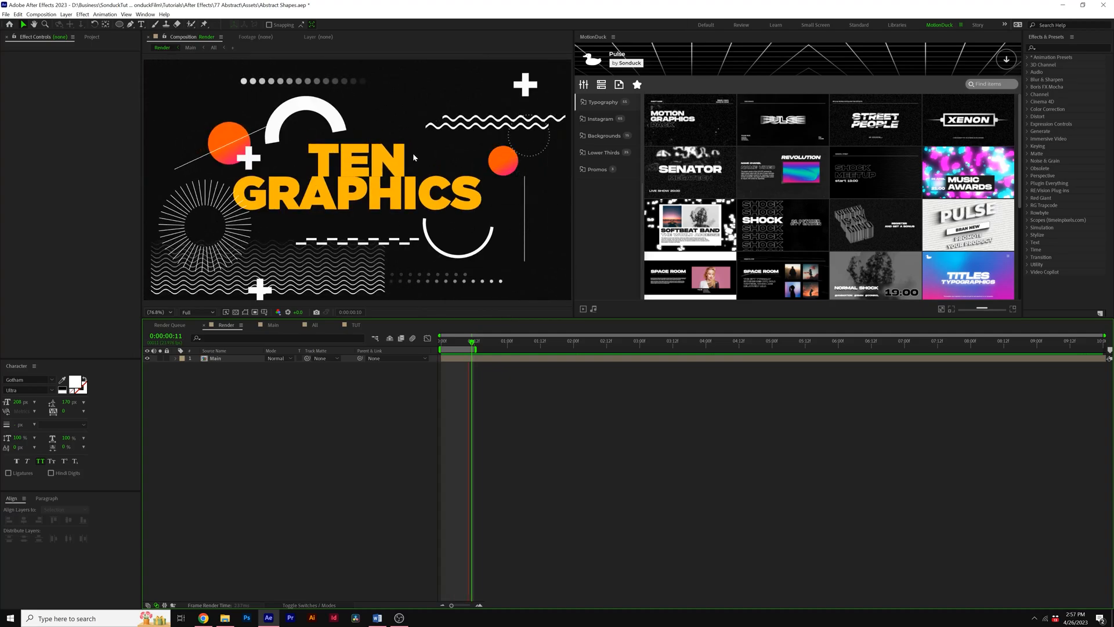
Step: Pre-compose all TUT layers into a single nested composition named All
click(355, 325)
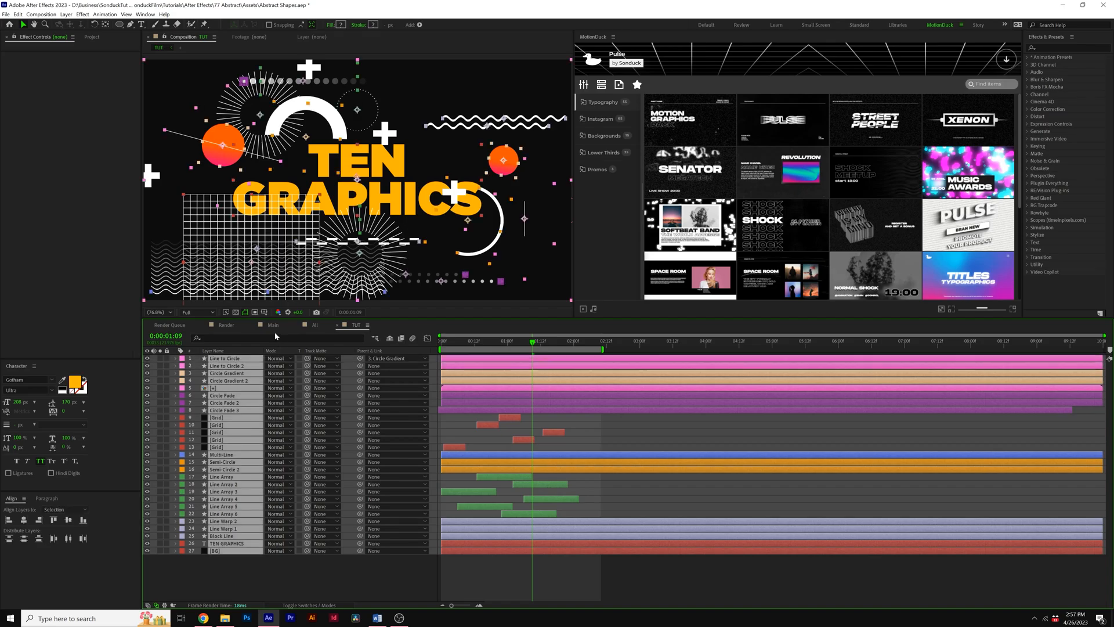
click(82, 16)
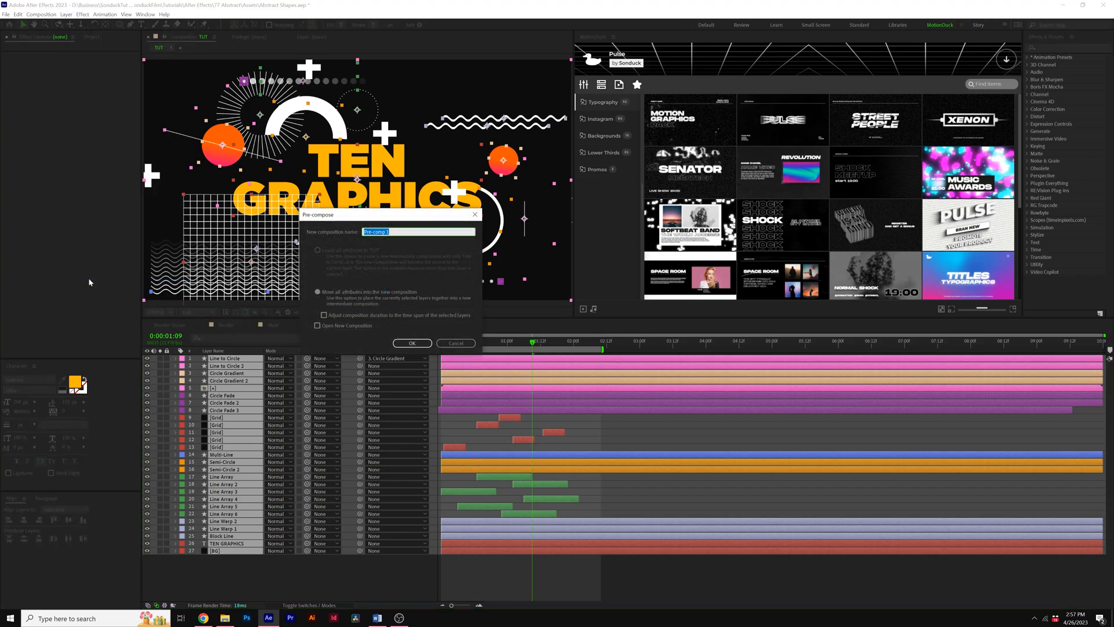
click(412, 343)
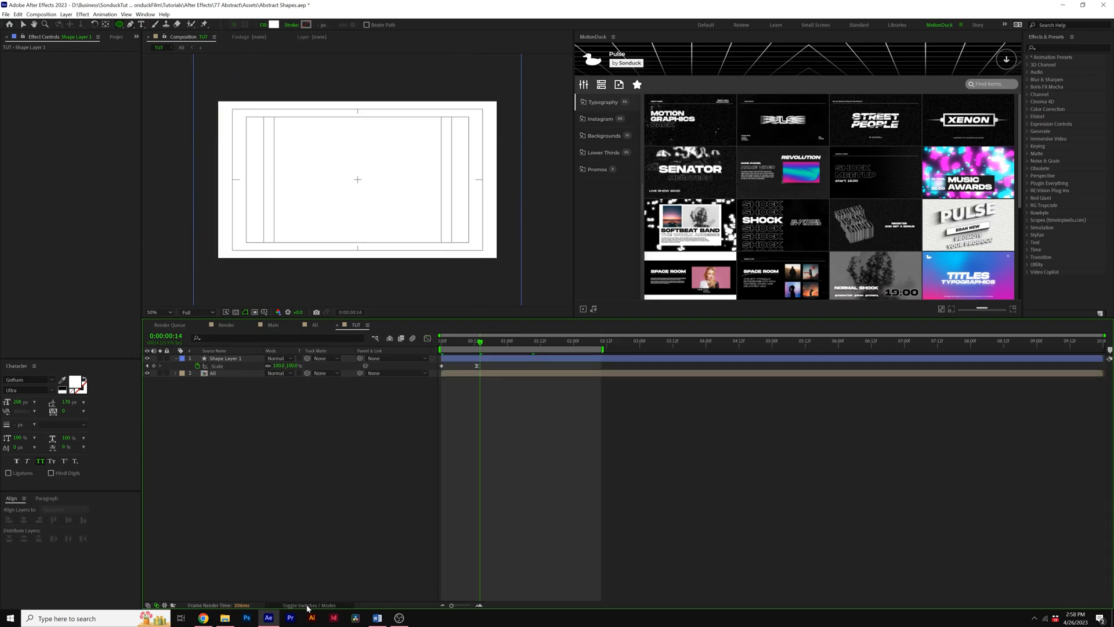
Step: Set the All composition's Track Matte to the scale-keyframed Shape Layer 1
click(322, 374)
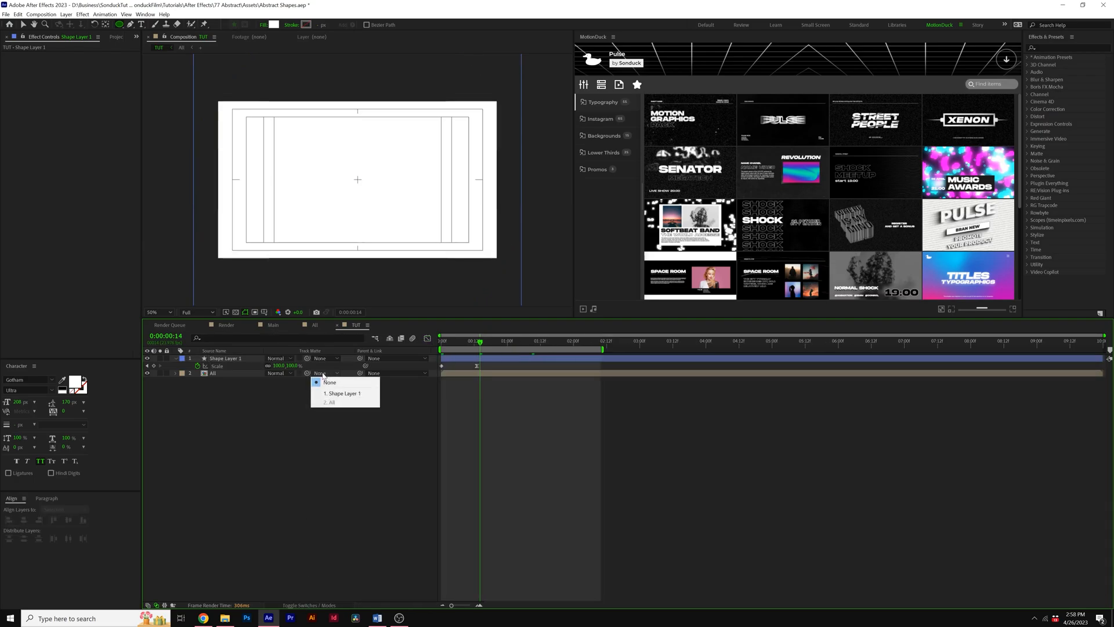
click(342, 393)
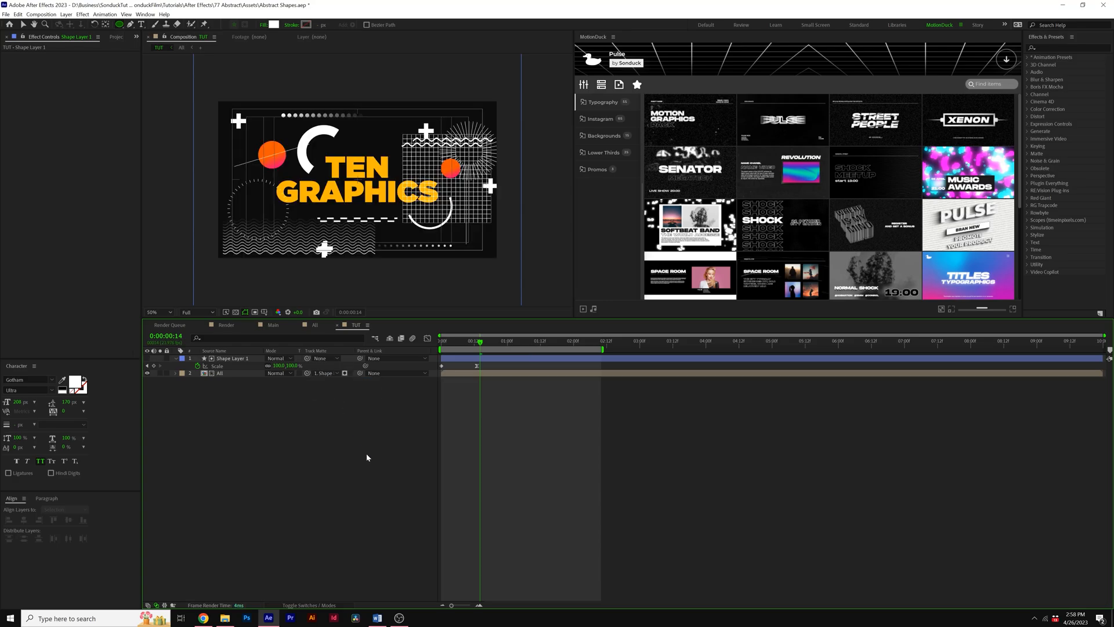